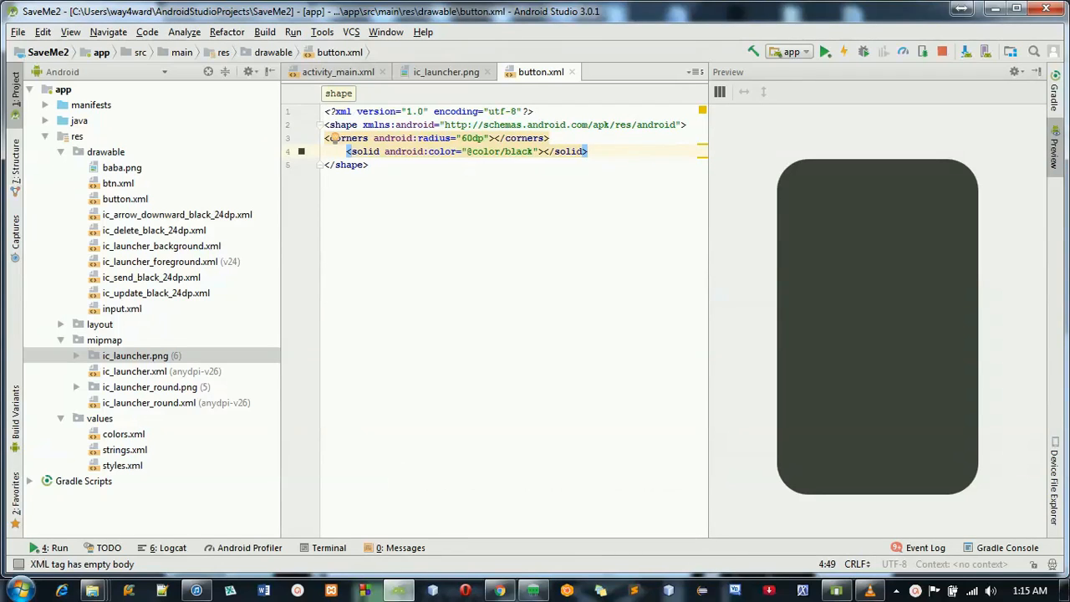
mouse_move(167, 369)
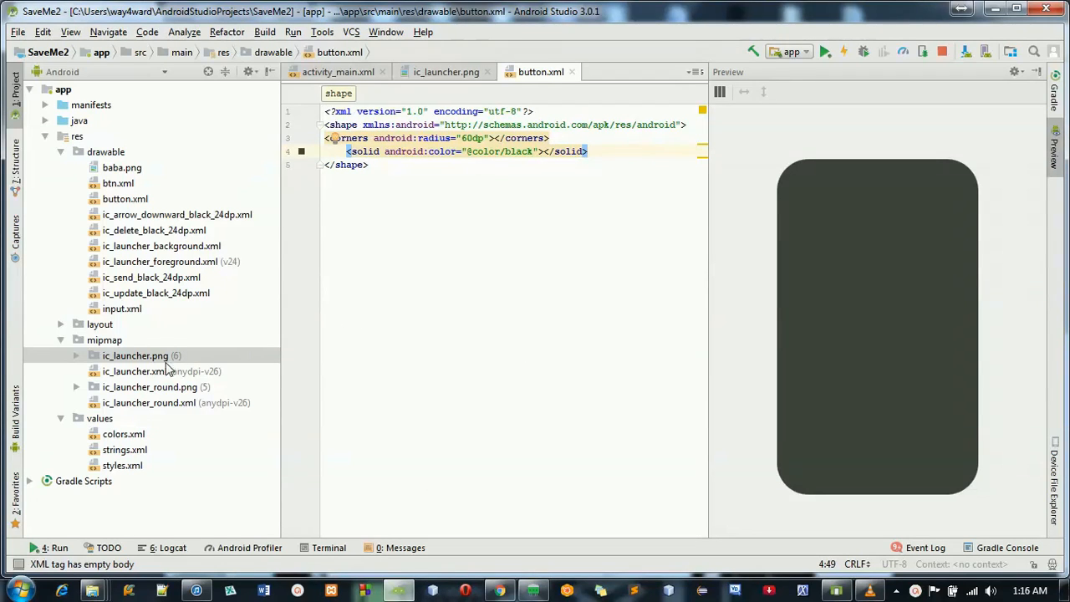
Open mipmap/ic_launcher.png to preview the grey 72x72 padlock icon
click(135, 355)
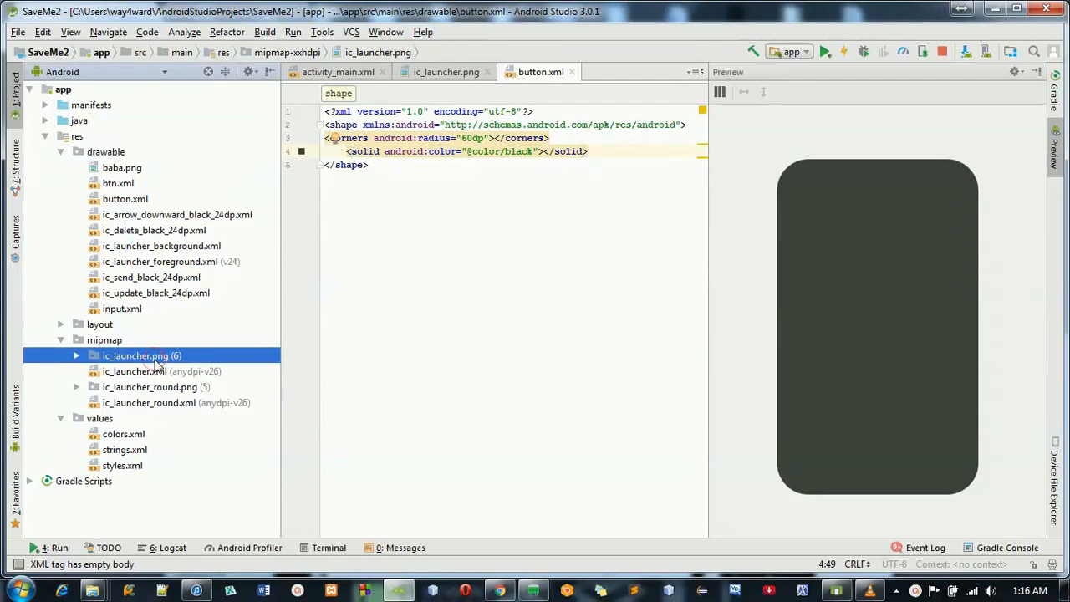
double_click(135, 355)
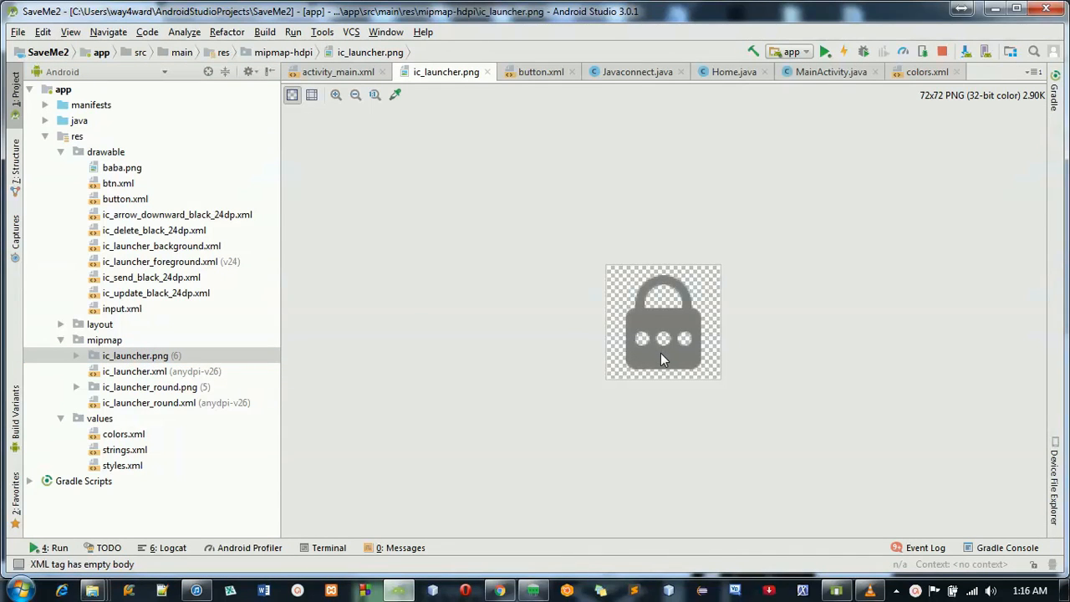
mouse_move(632, 257)
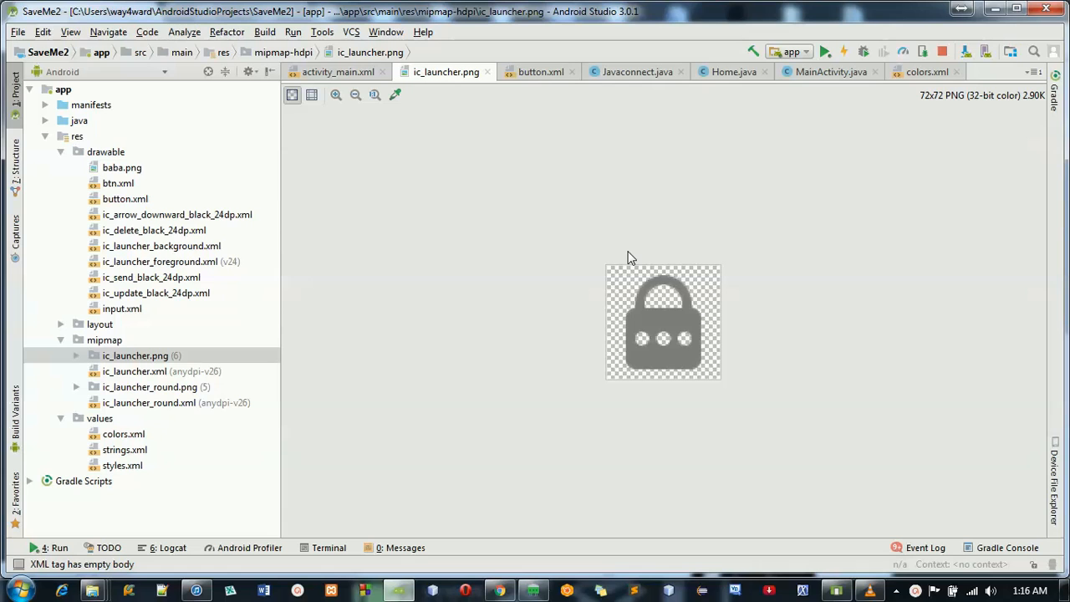
mouse_move(501, 548)
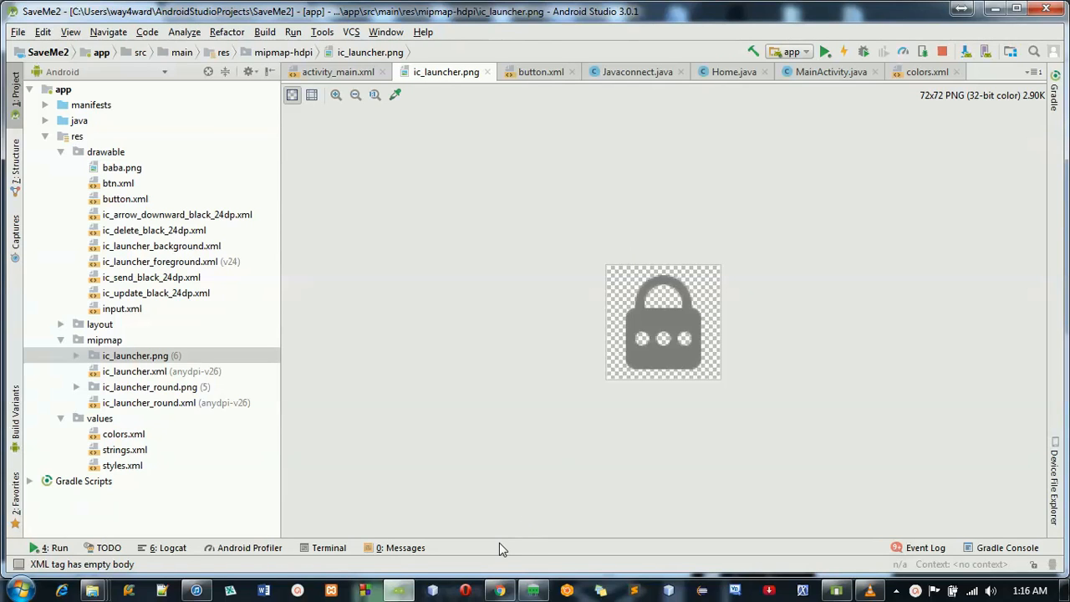
Save the green Material lock icon from Icons8 as a PNG on the desktop
click(500, 591)
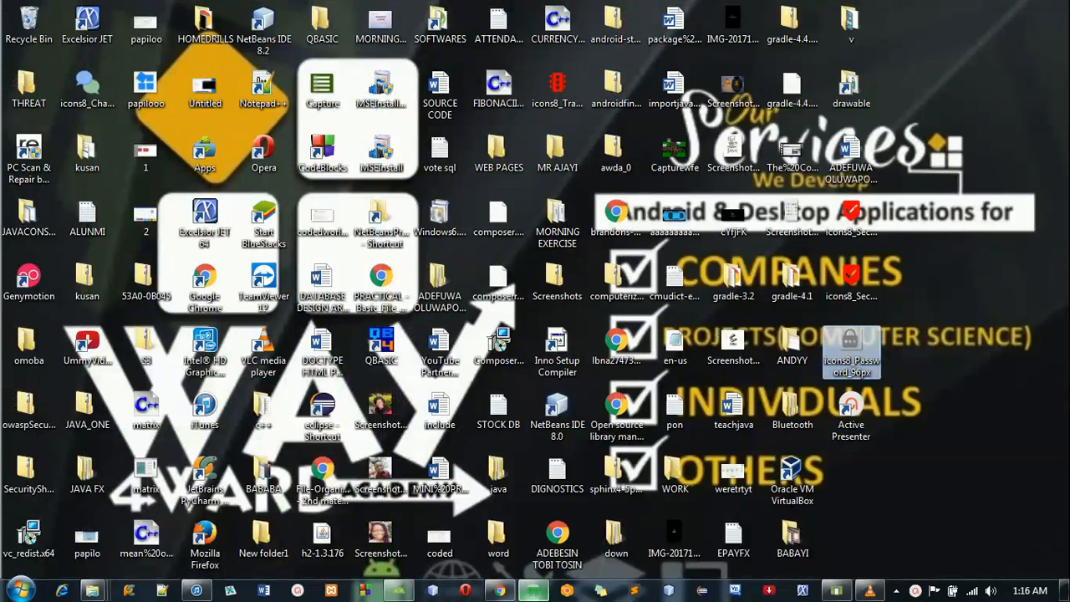
click(533, 592)
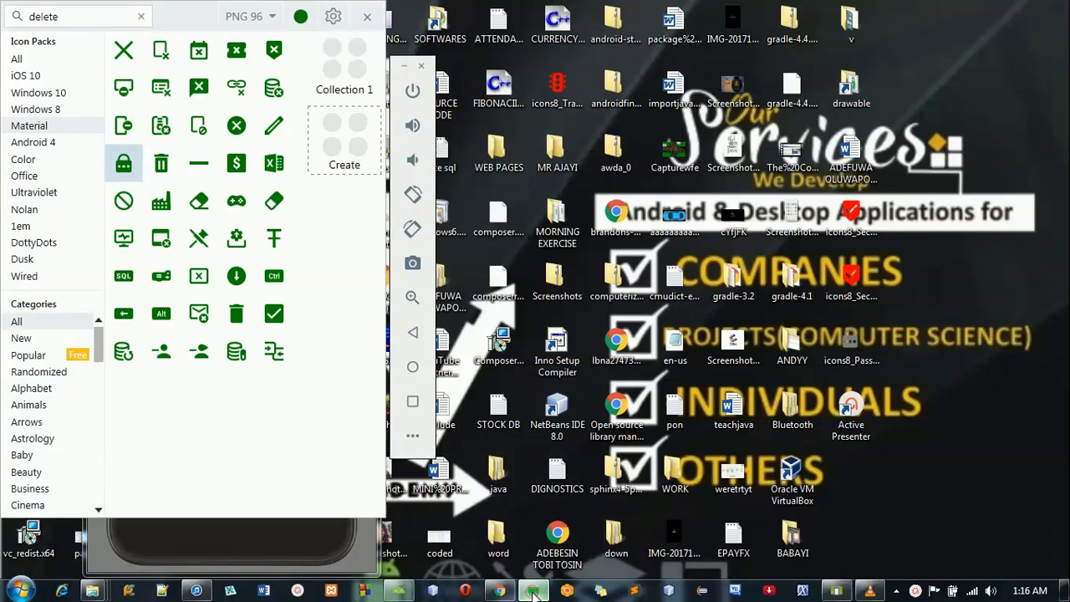
mouse_move(123, 164)
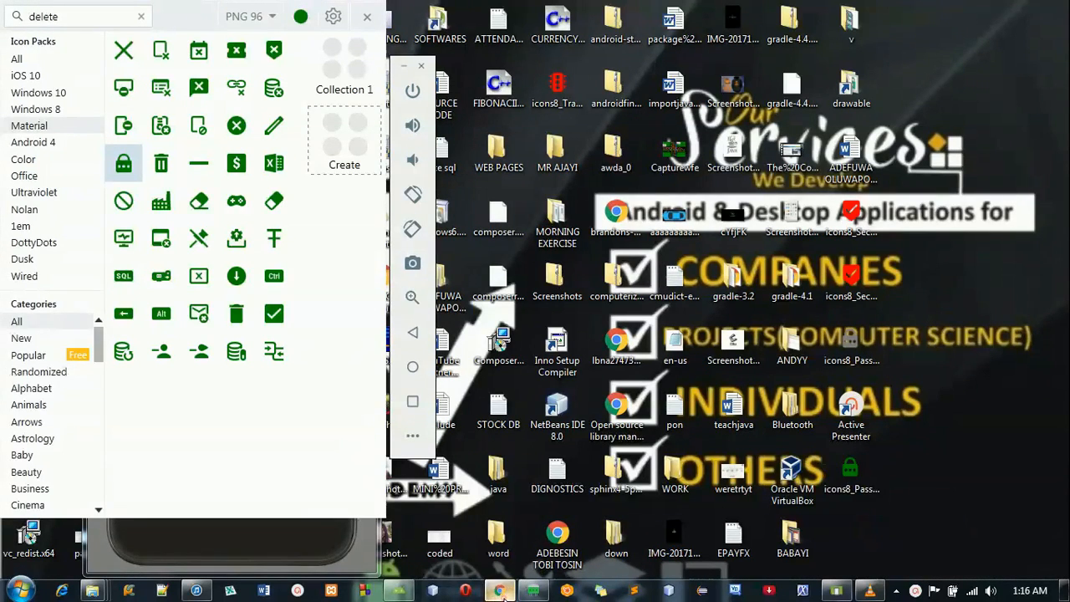
click(499, 591)
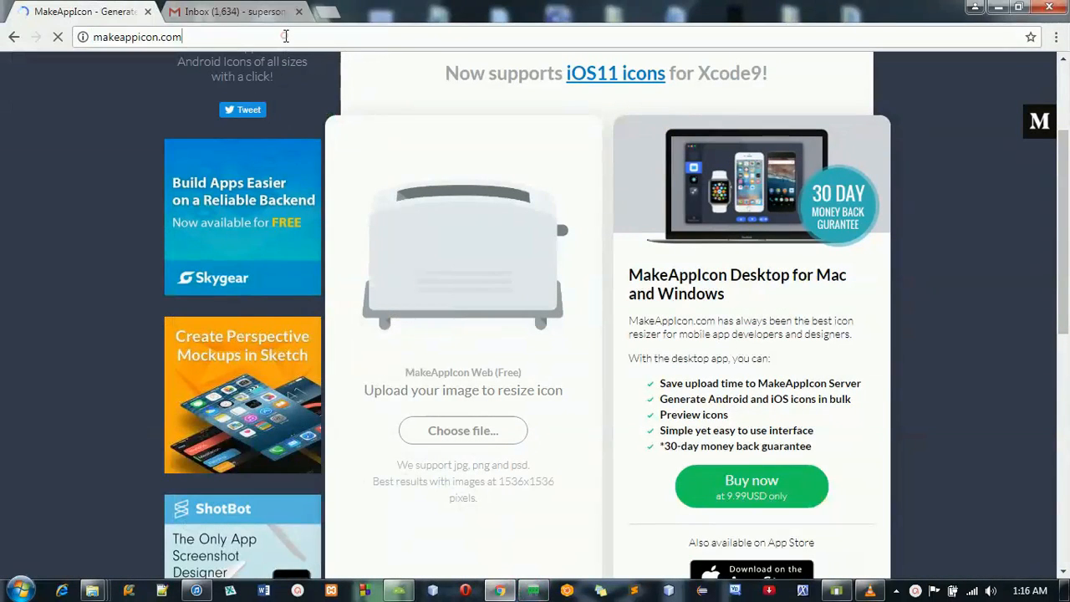
Upload icons8_Password_96px_1 from the Desktop to makeappicon.com
click(462, 430)
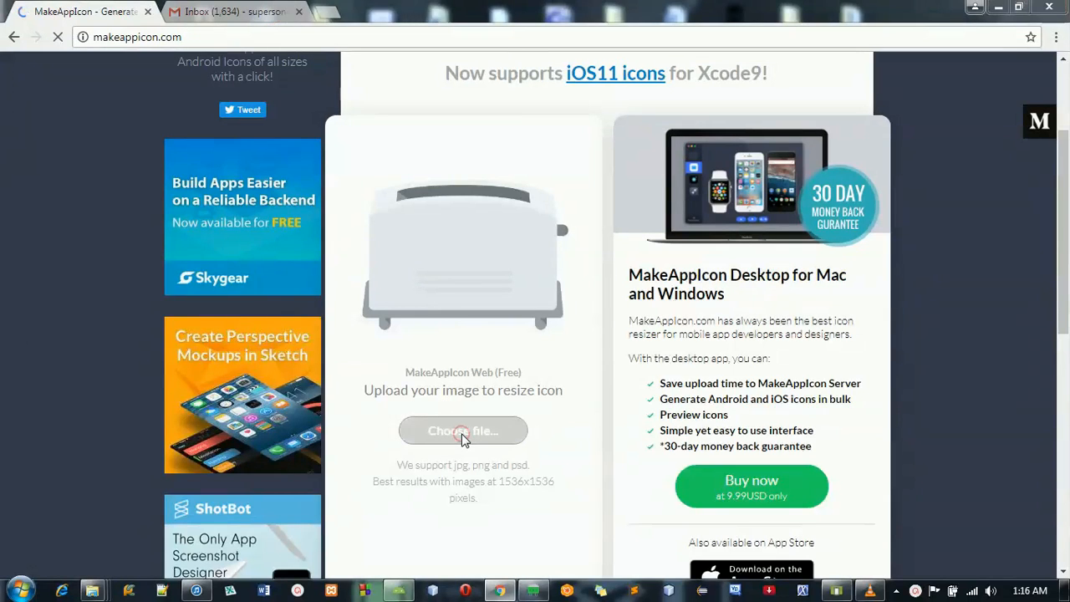
click(464, 430)
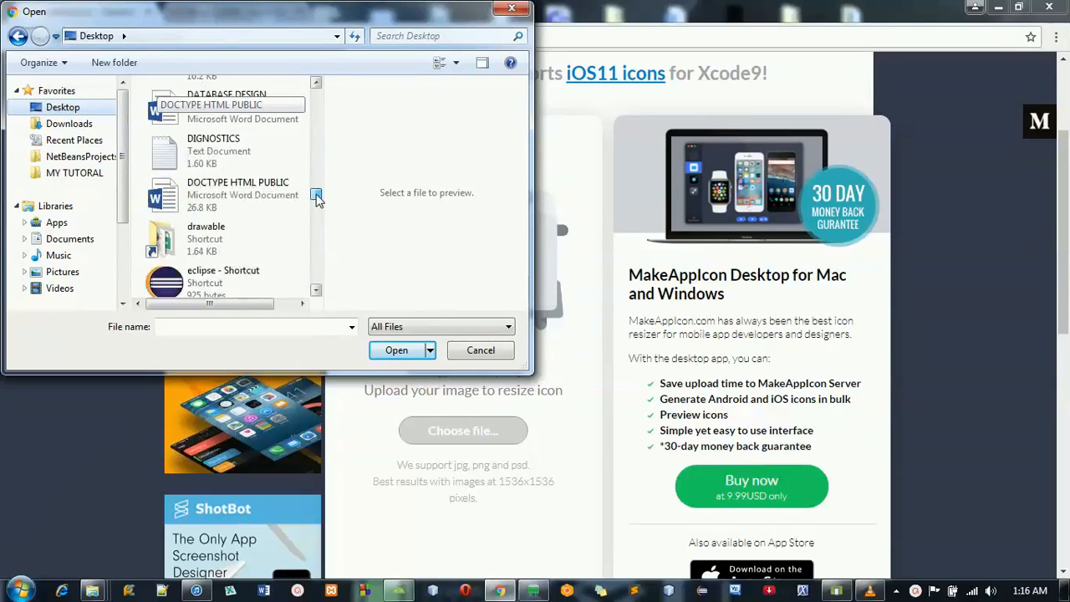
scroll(down, 3)
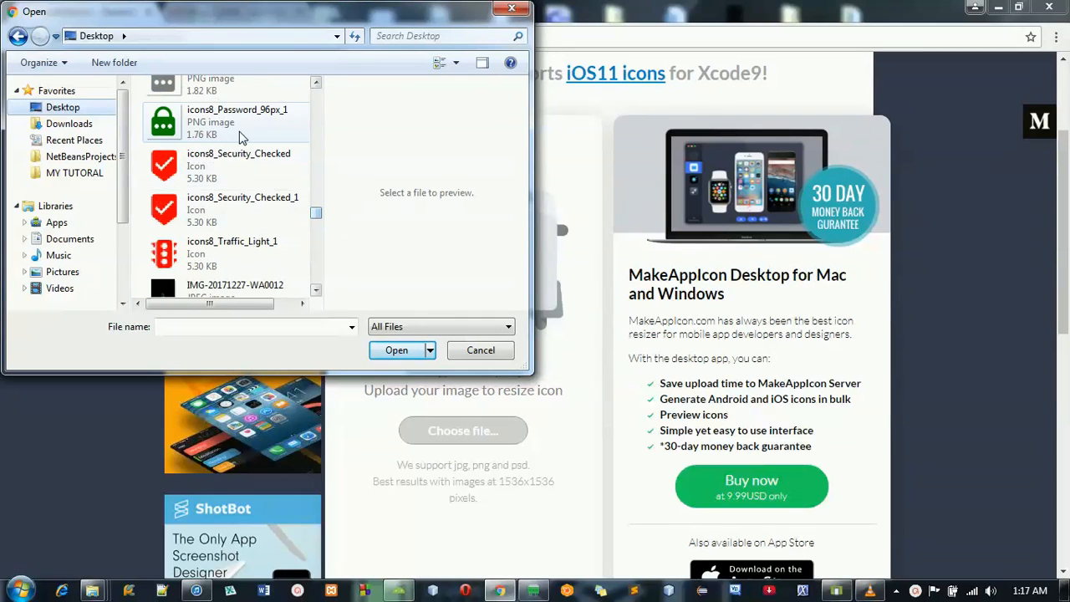
click(237, 121)
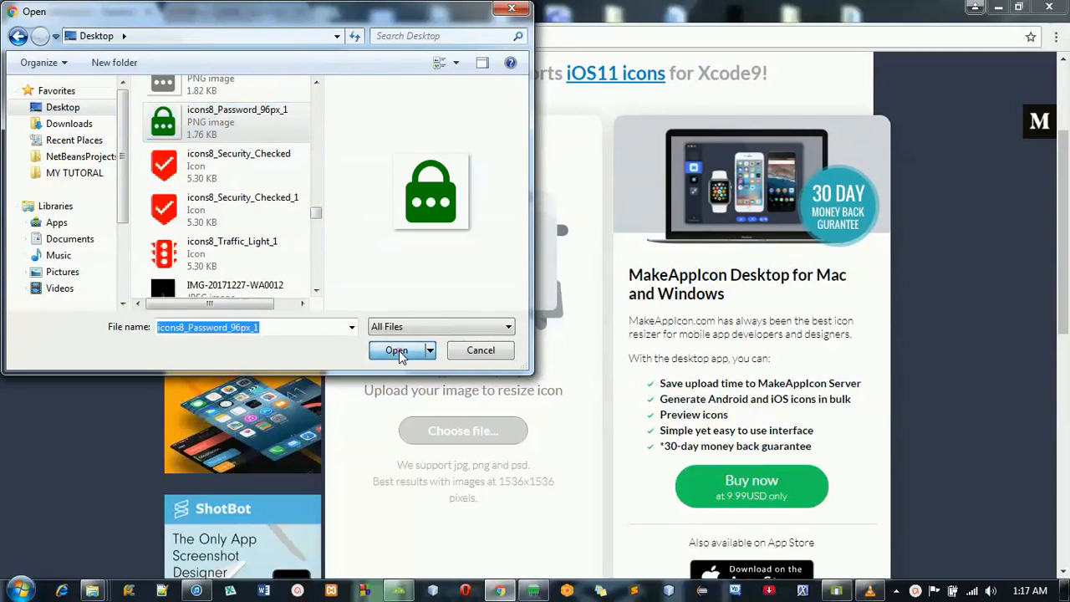
click(396, 350)
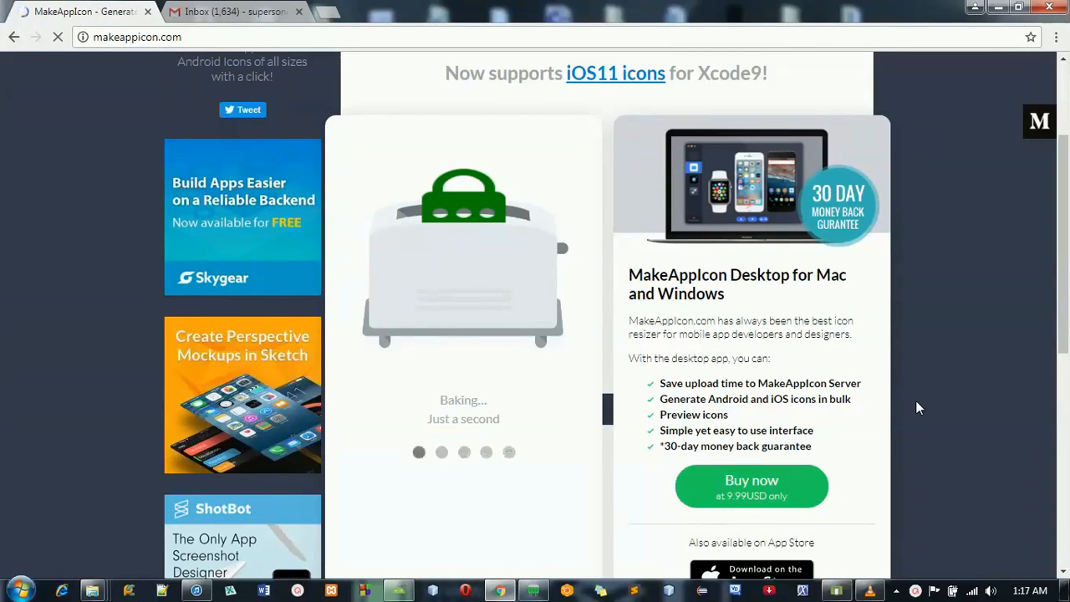
scroll(down, 3)
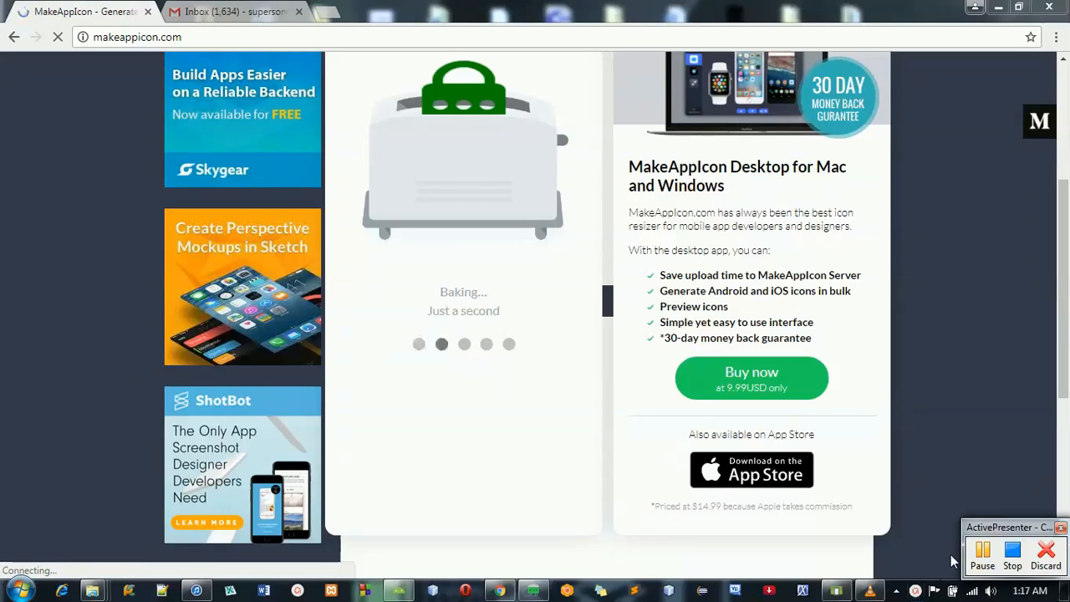
mouse_move(983, 552)
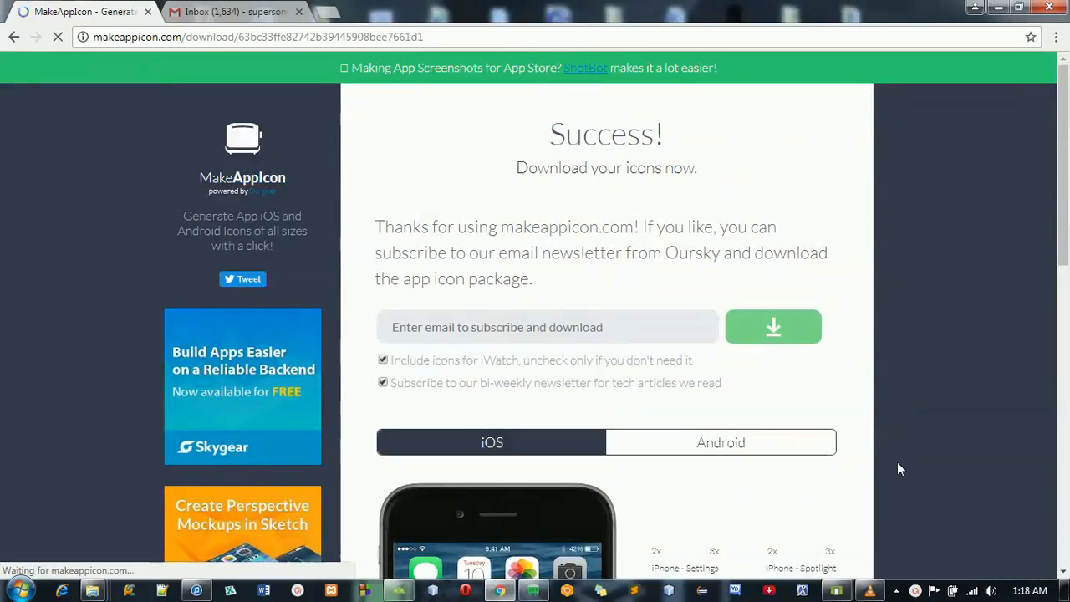
mouse_move(1054, 259)
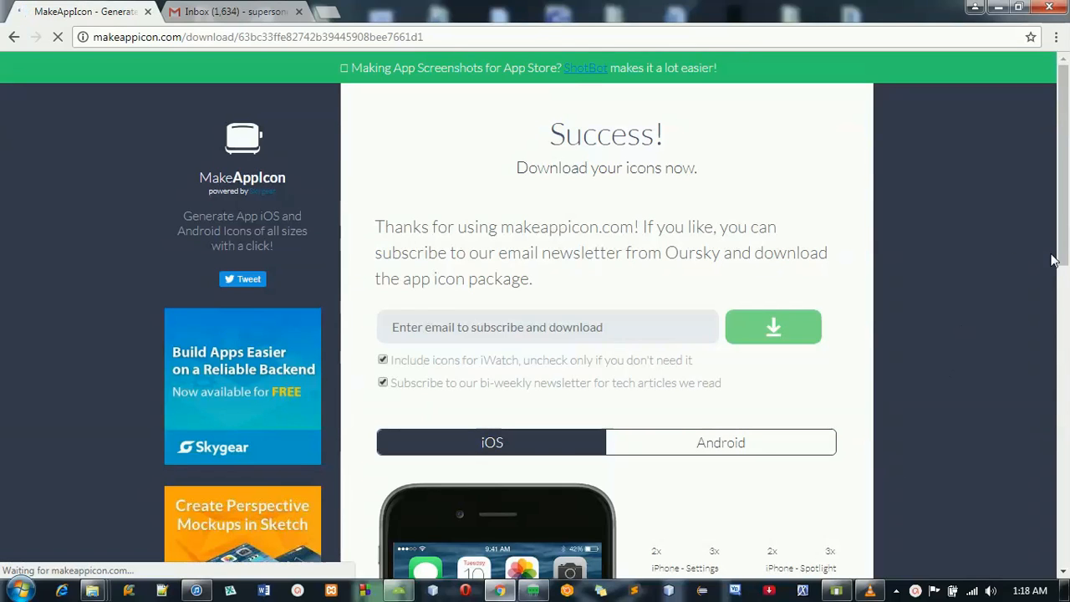
Preview the green padlock's Android icons from MDPI to XXXHDPI, then scroll back up
scroll(down, 3)
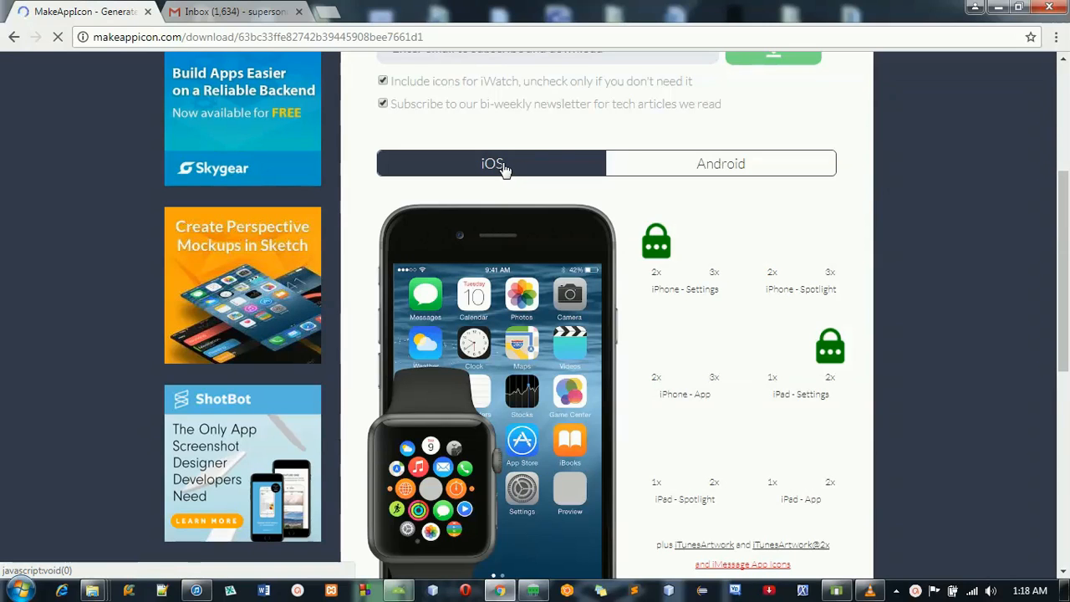
click(720, 163)
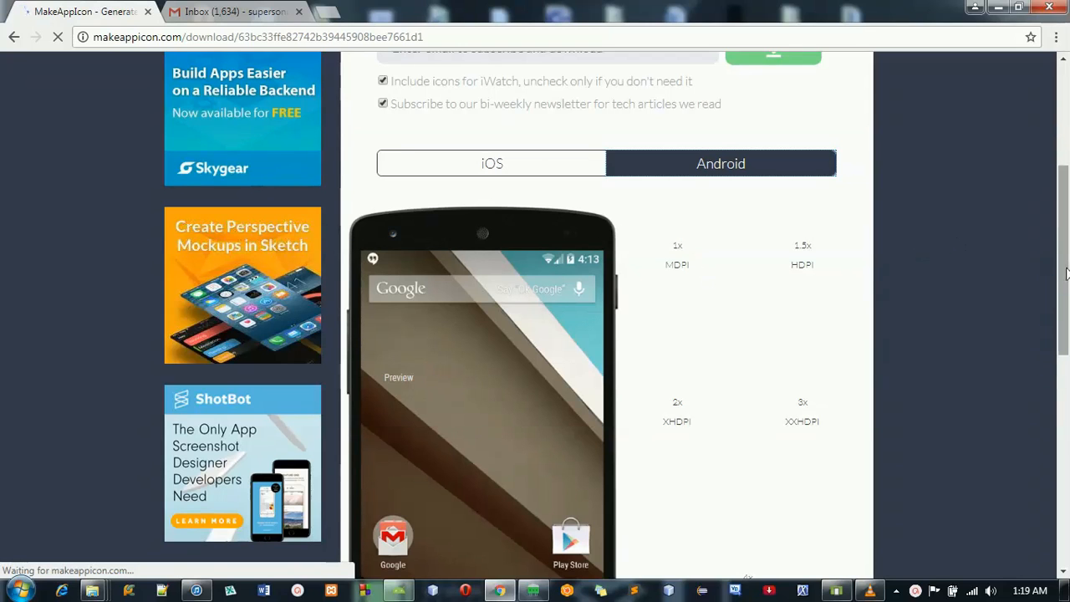
scroll(down, 3)
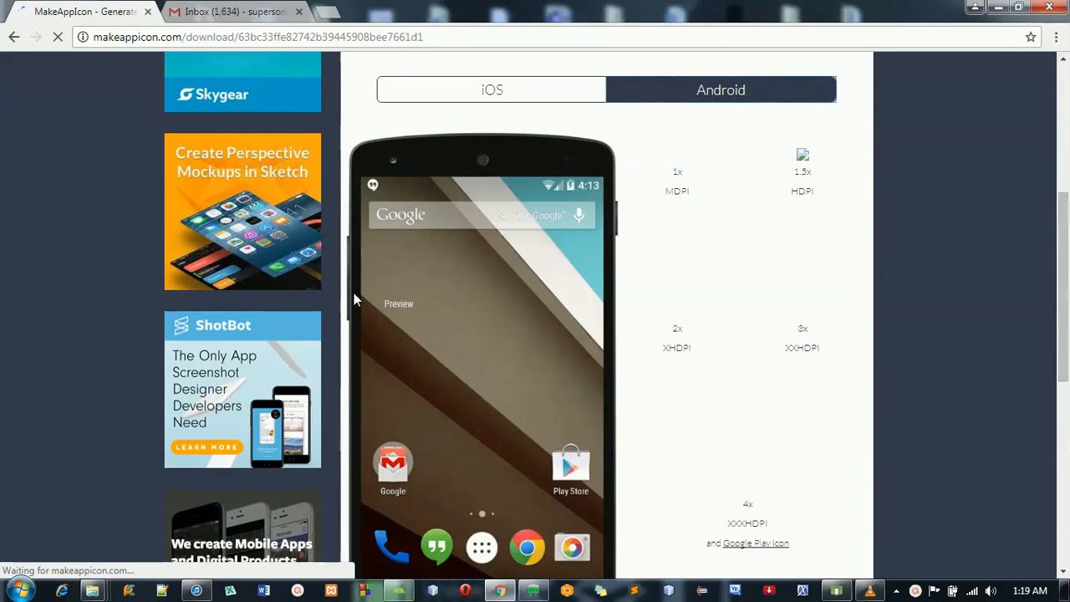
mouse_move(675, 469)
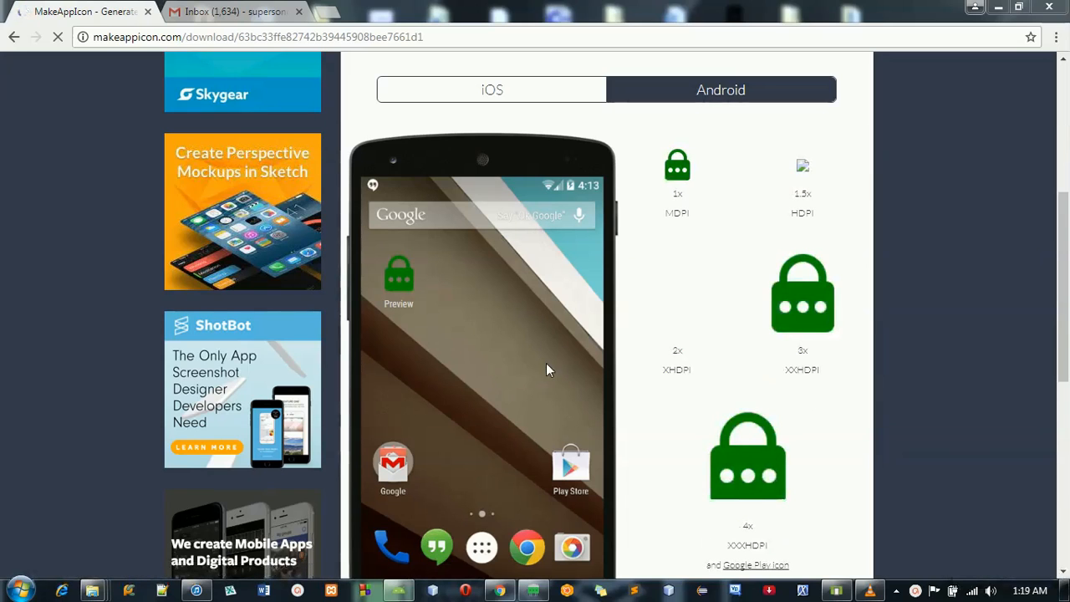
mouse_move(405, 322)
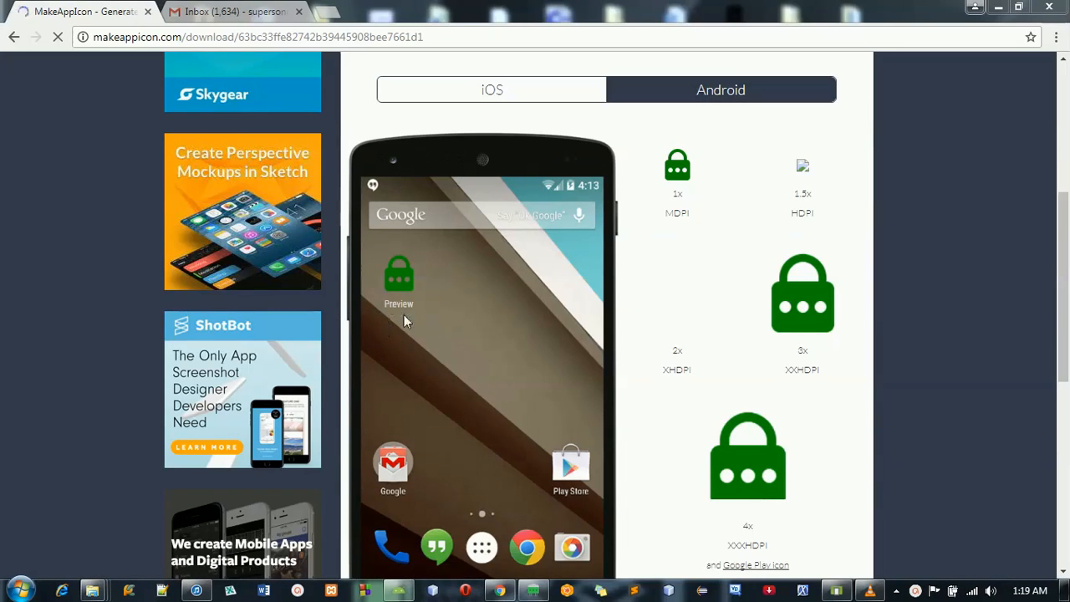
mouse_move(1062, 338)
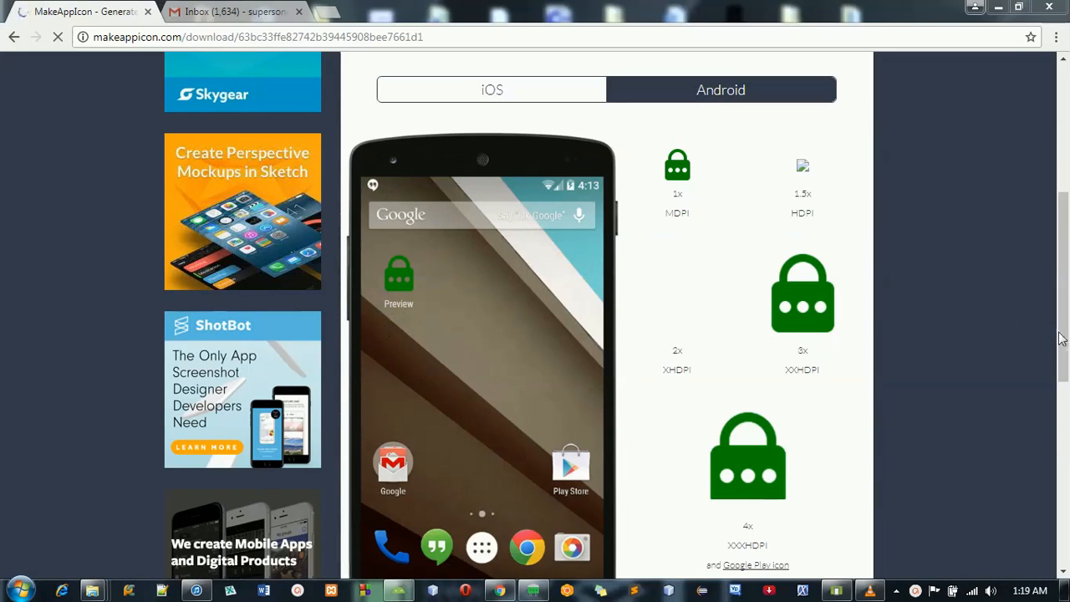
scroll(up, 3)
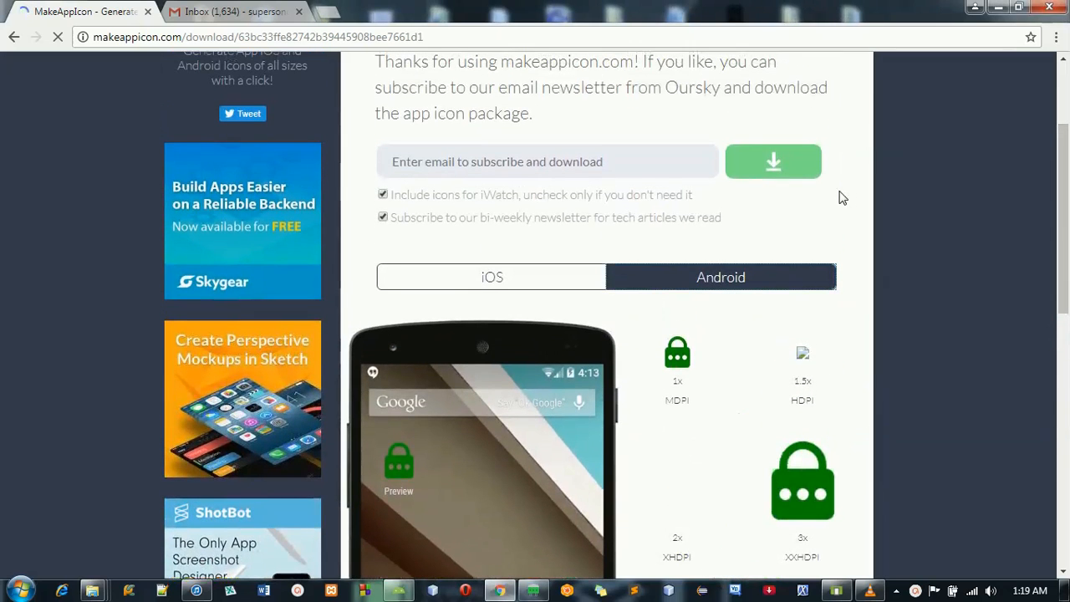
Submit the autofilled email address for the icon package, then go to Gmail
click(547, 161)
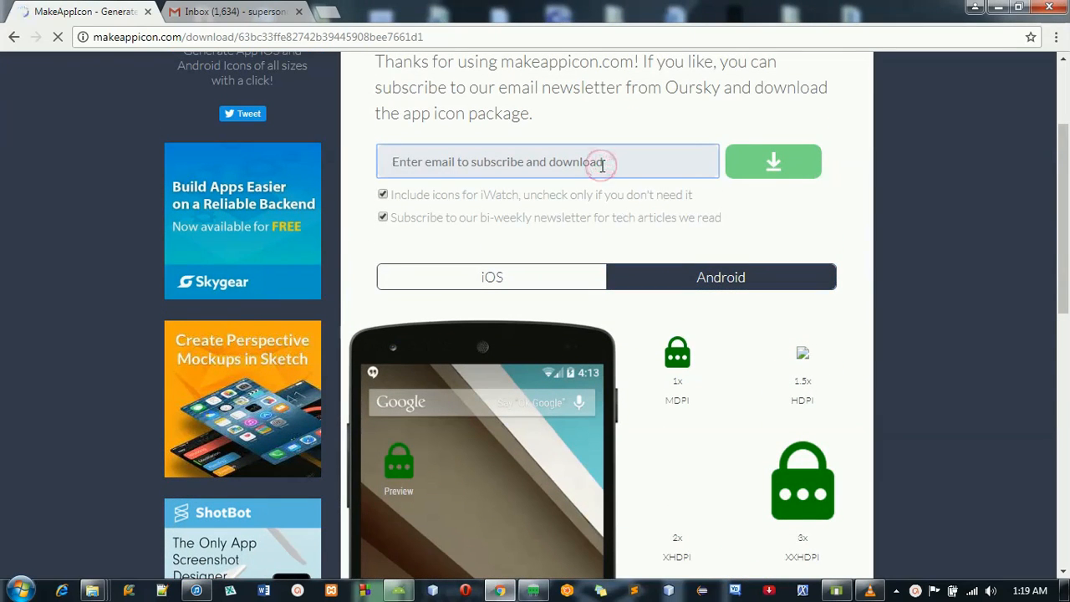
text(s)
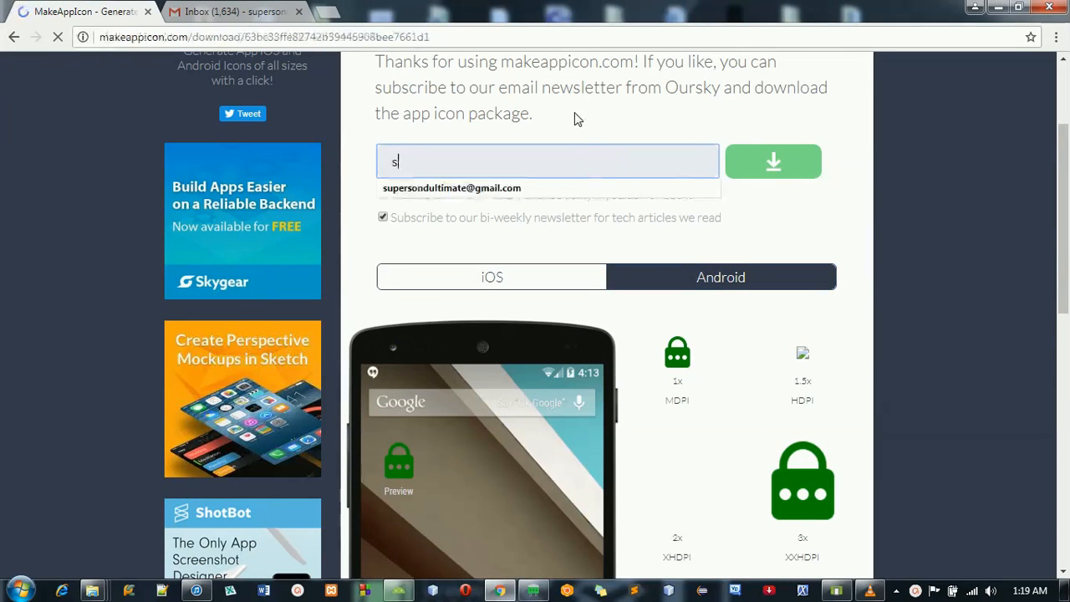
click(451, 187)
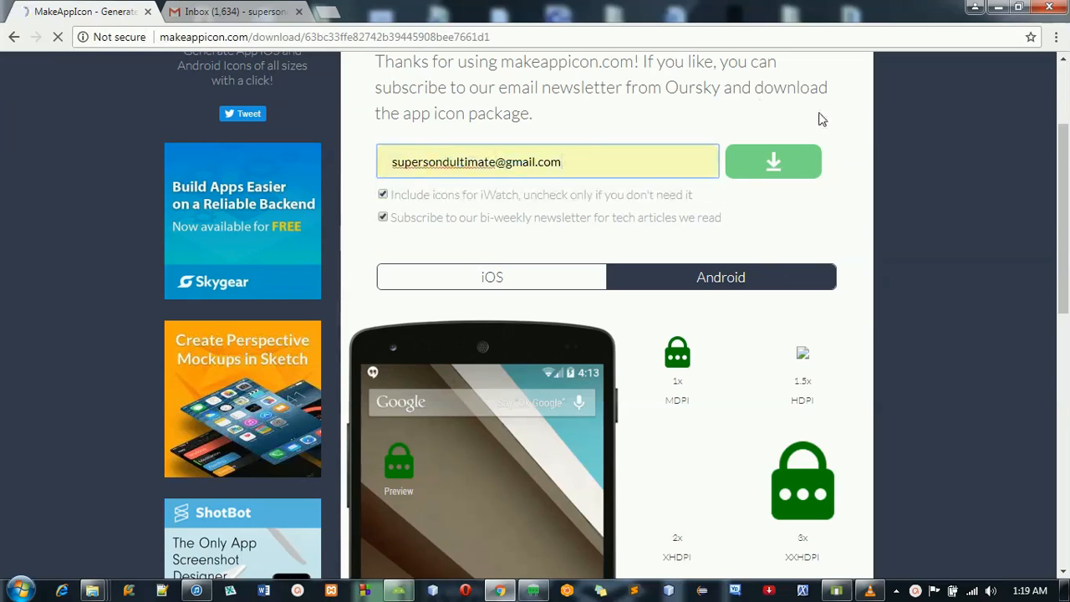
click(773, 161)
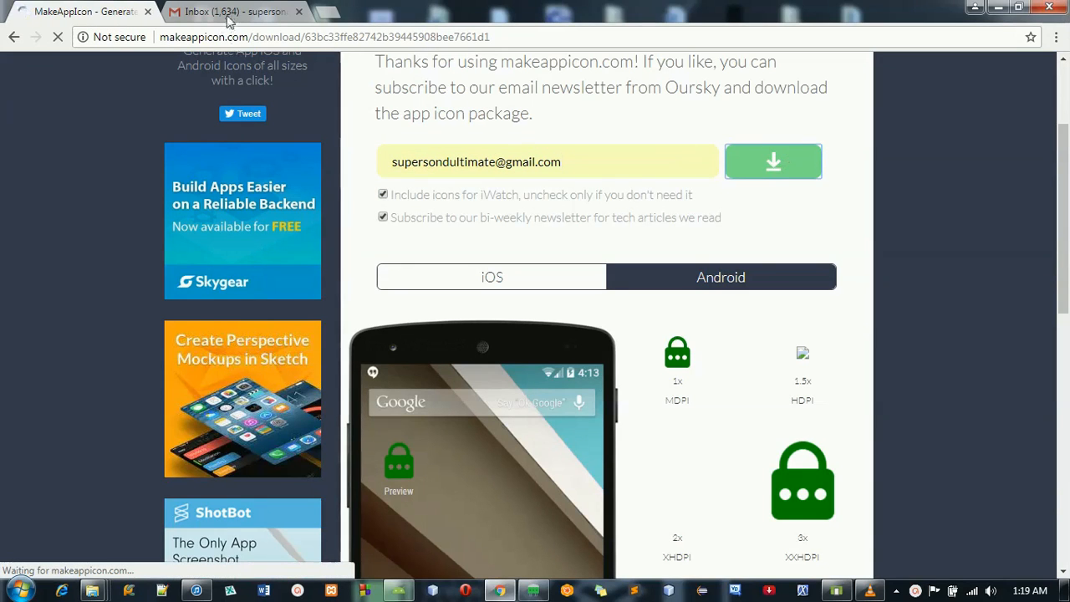
click(225, 11)
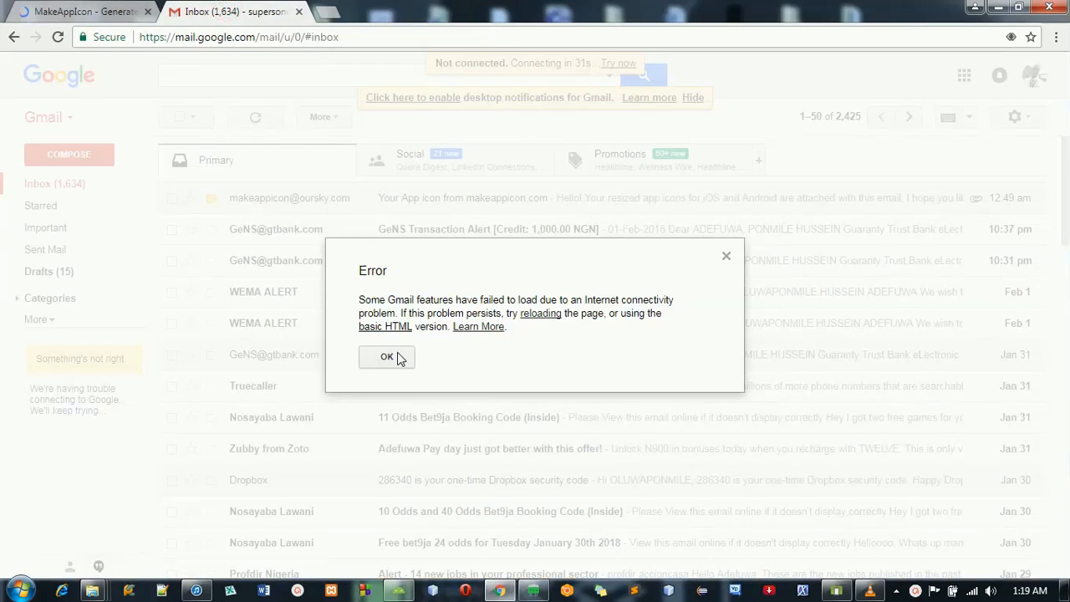
Dismiss the Gmail error, reload, and open the MakeAppIcon email
click(386, 356)
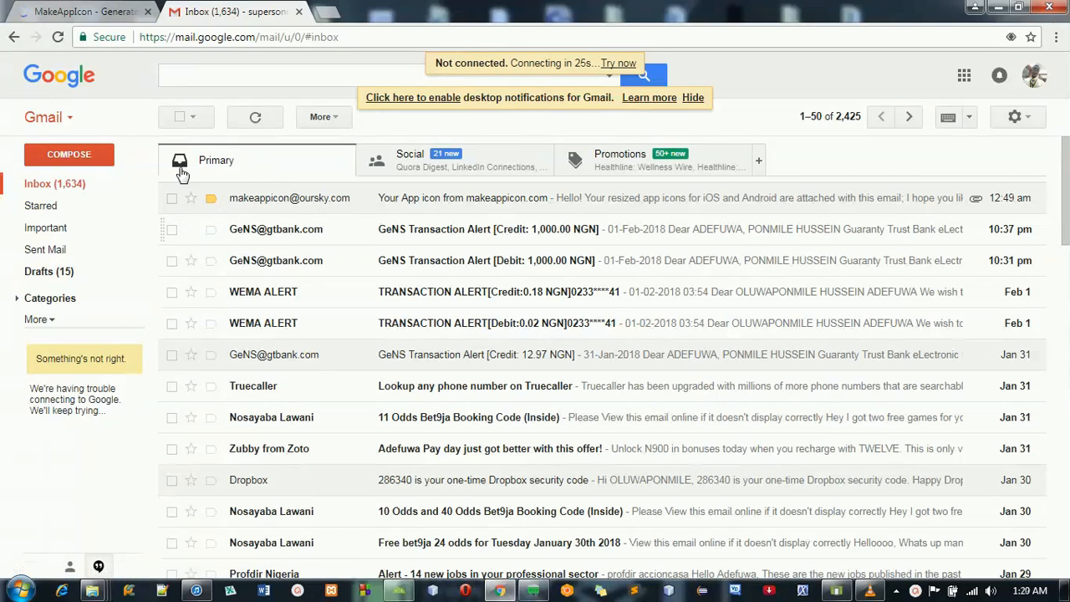
click(58, 37)
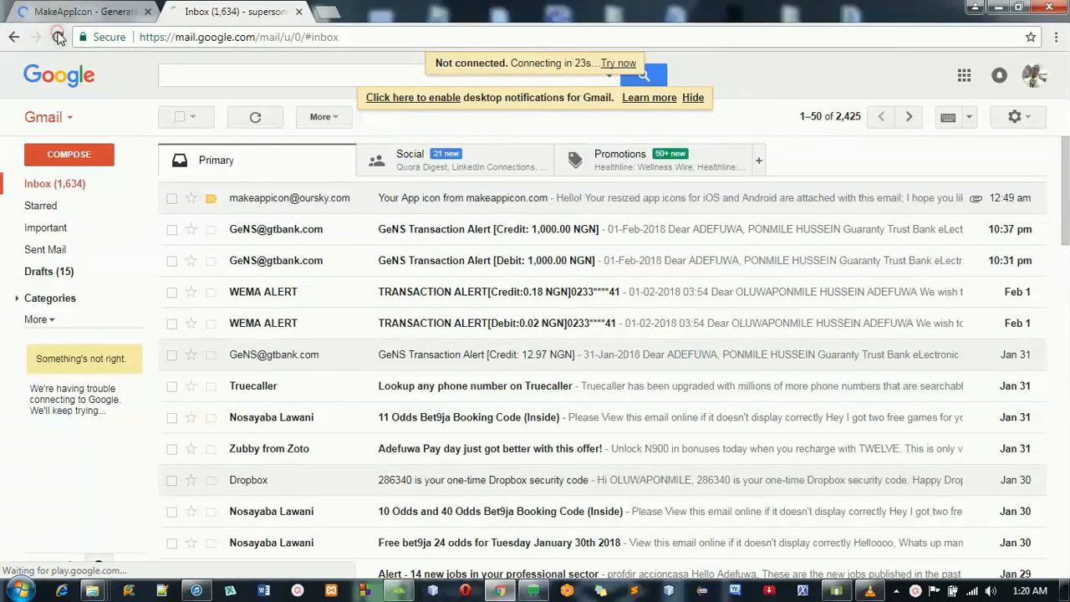
click(58, 37)
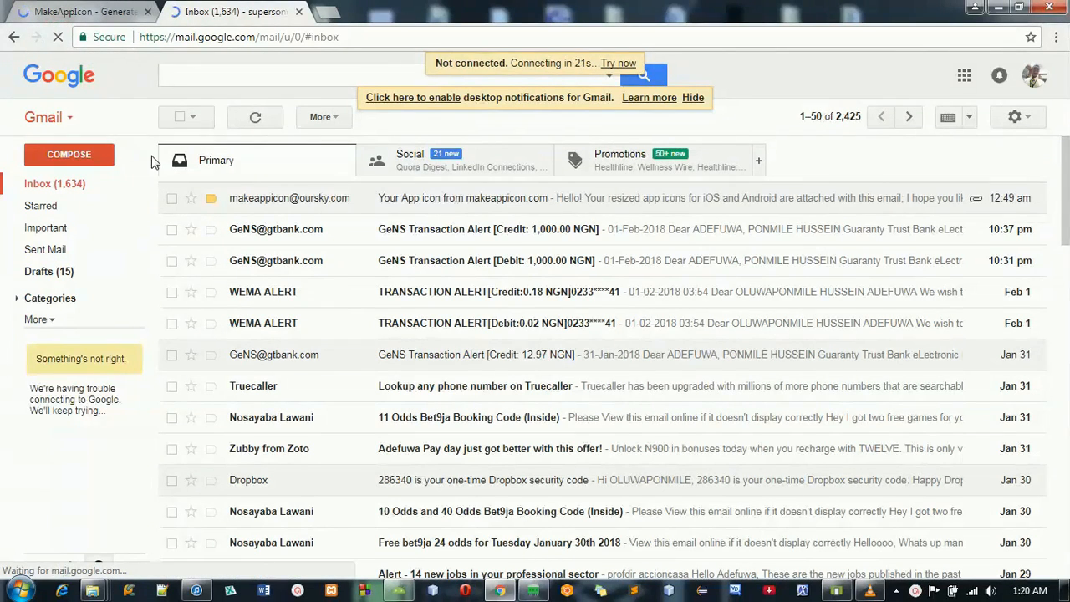
click(83, 12)
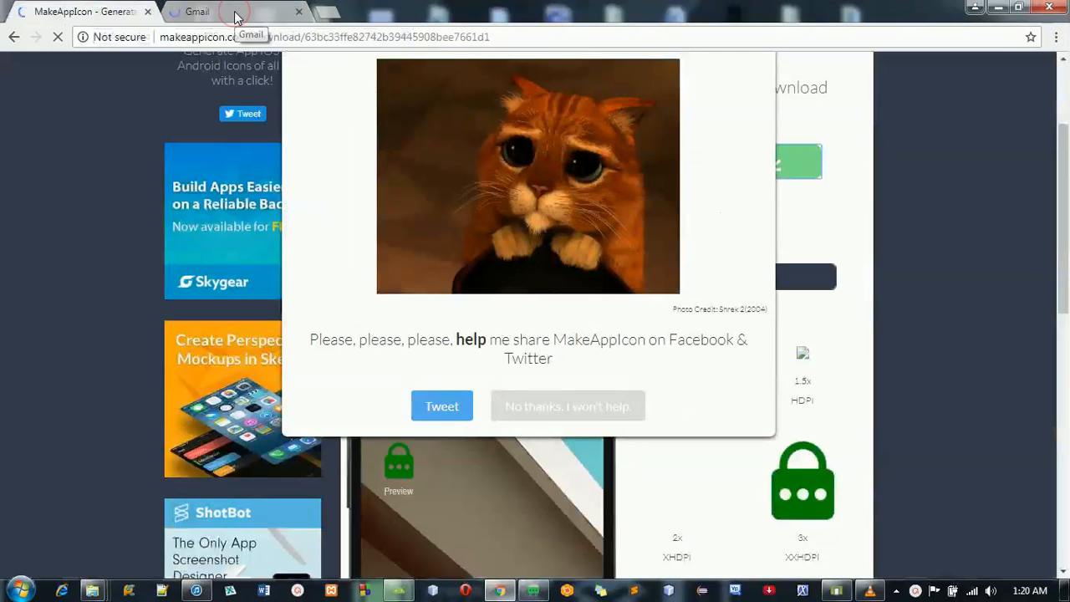
click(198, 12)
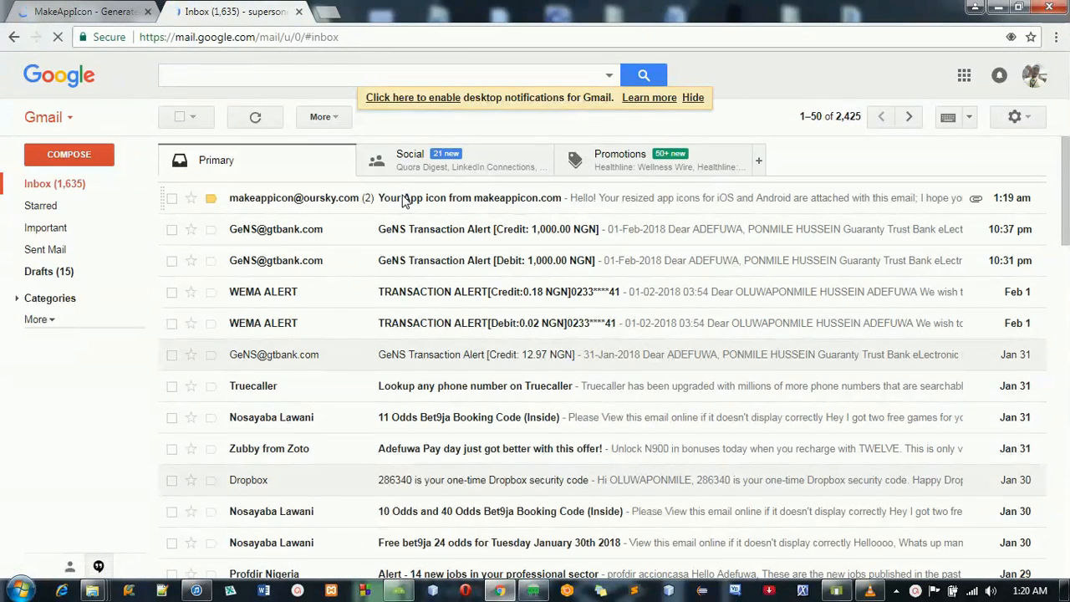
click(469, 199)
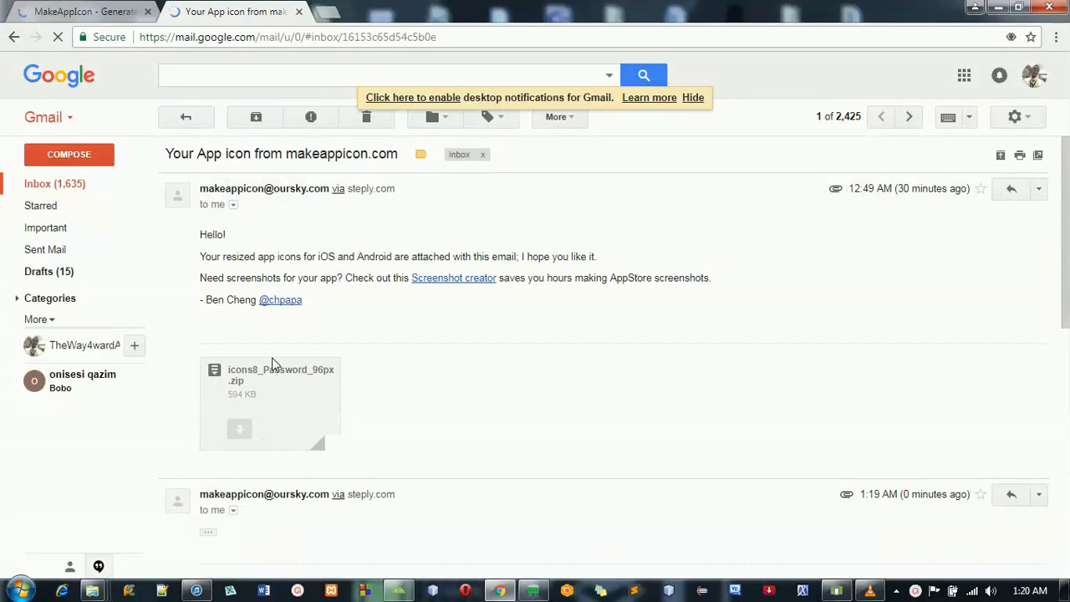
mouse_move(240, 421)
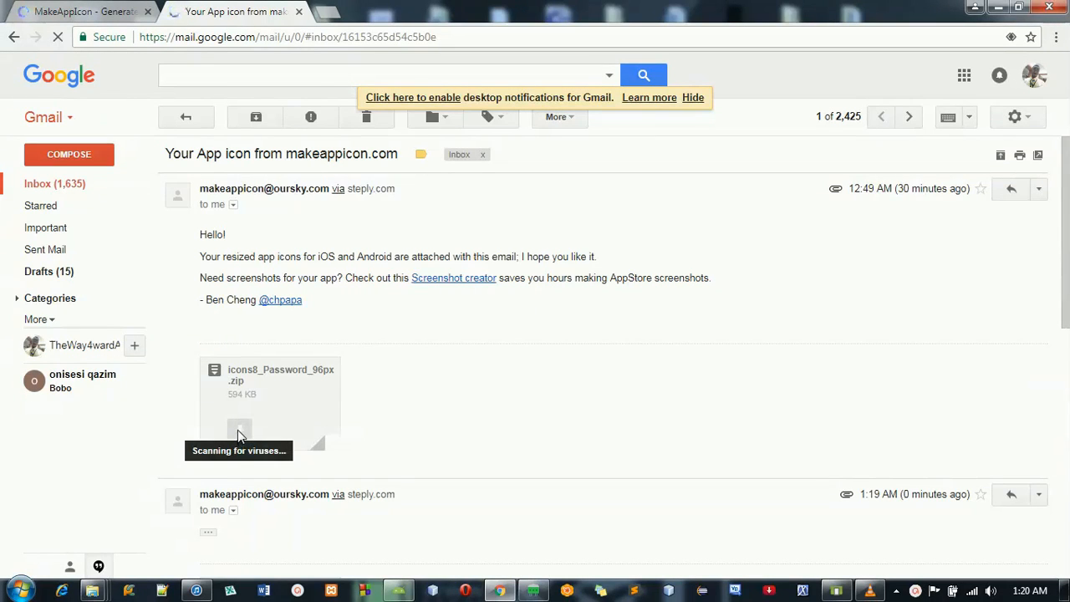
mouse_move(266, 423)
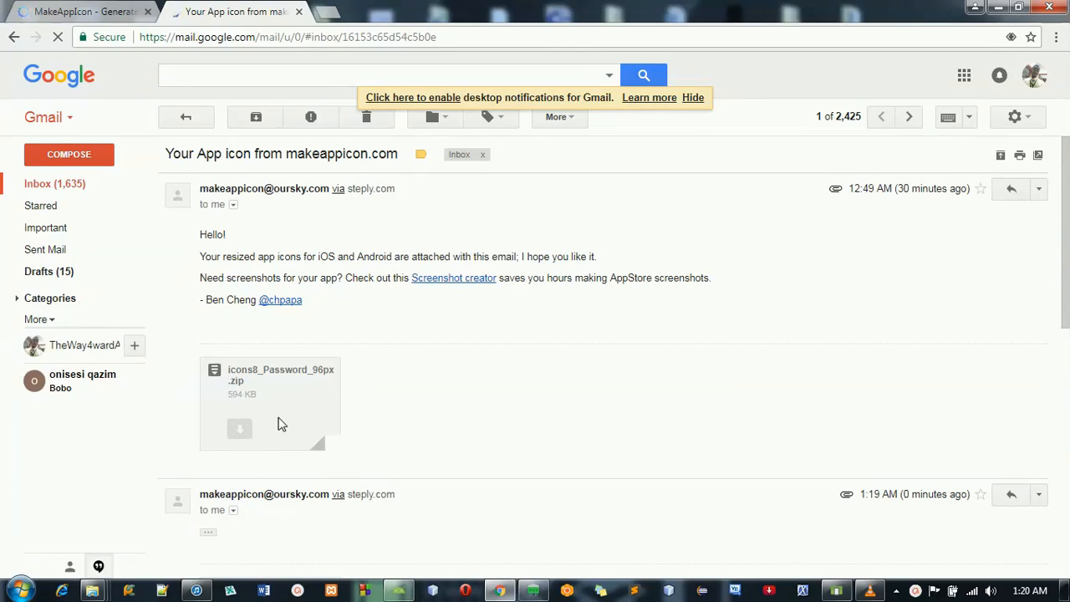
Download icons8_Password_96px.zip and open its download bar menu
click(268, 401)
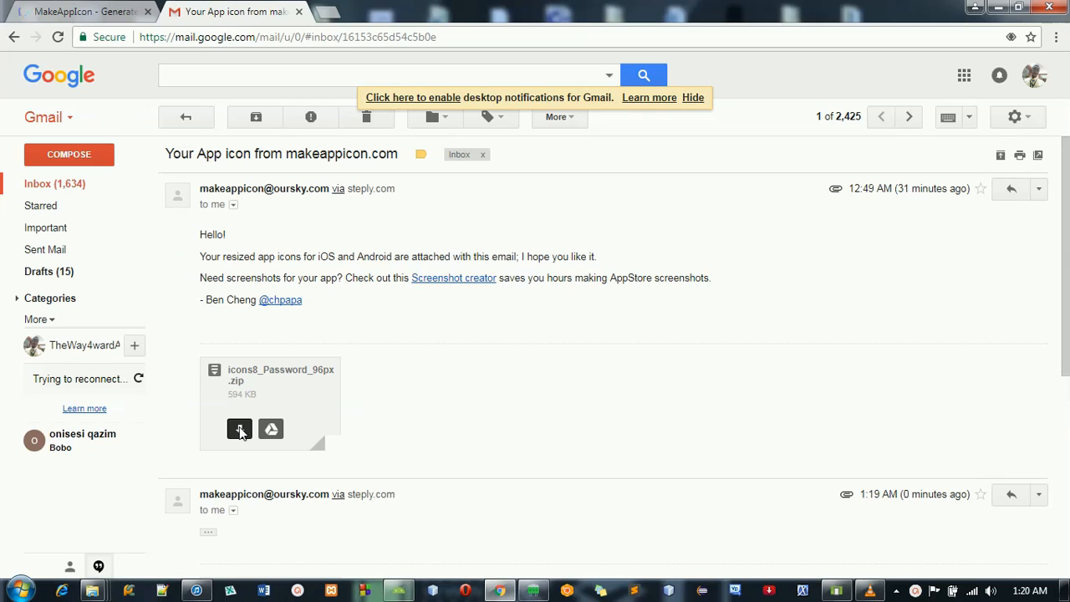
mouse_move(240, 404)
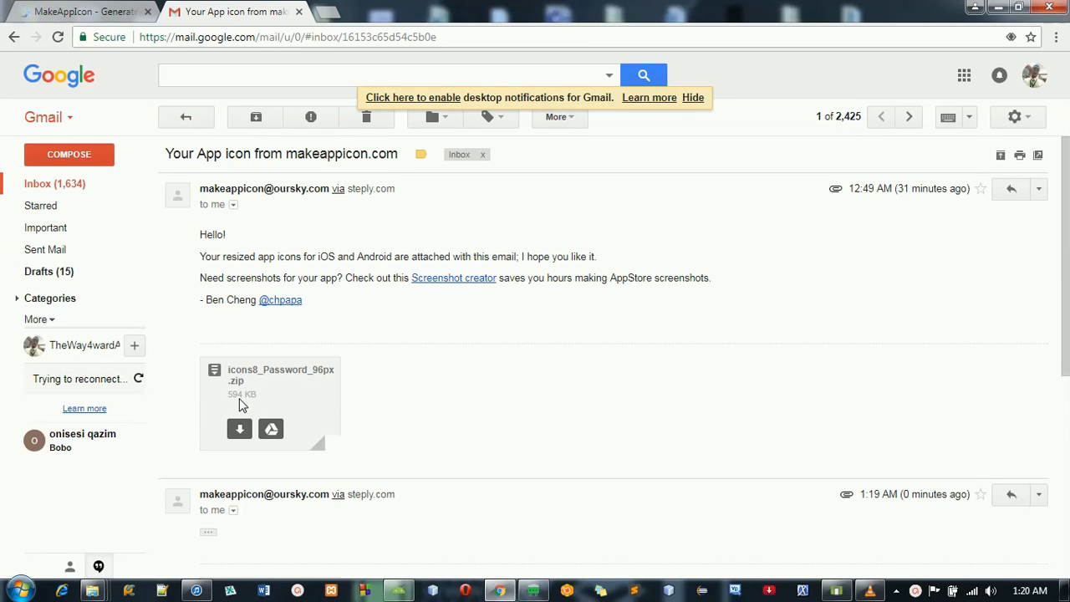
mouse_move(239, 429)
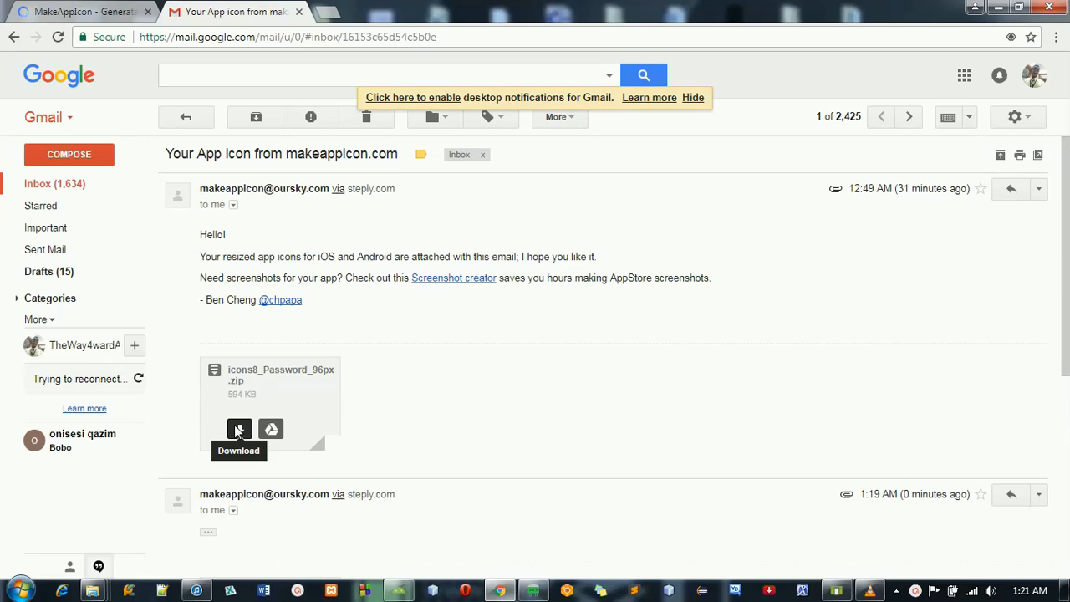
mouse_move(287, 449)
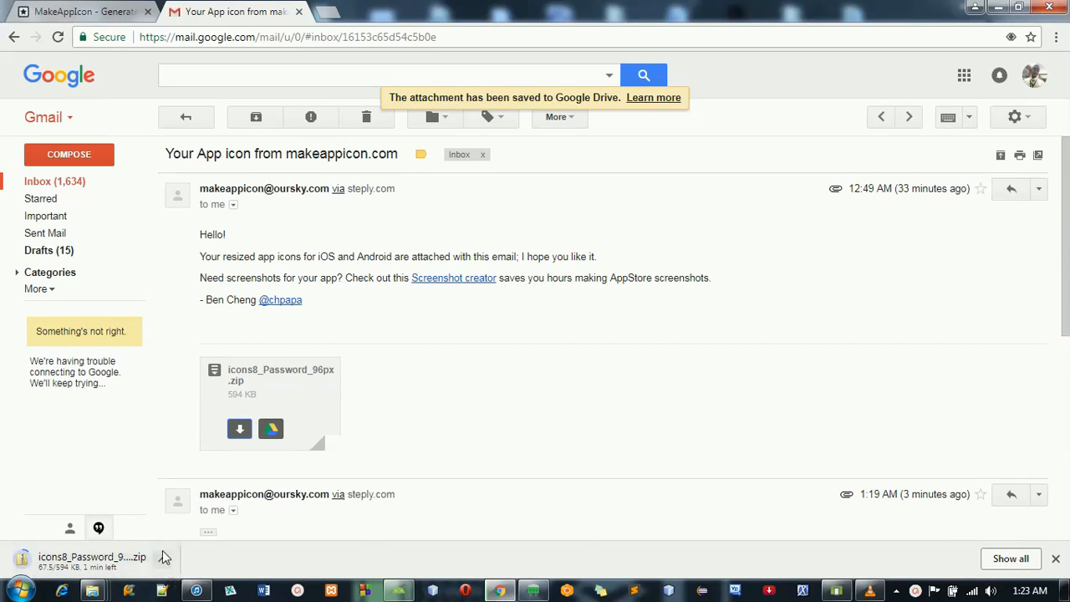
mouse_move(949, 531)
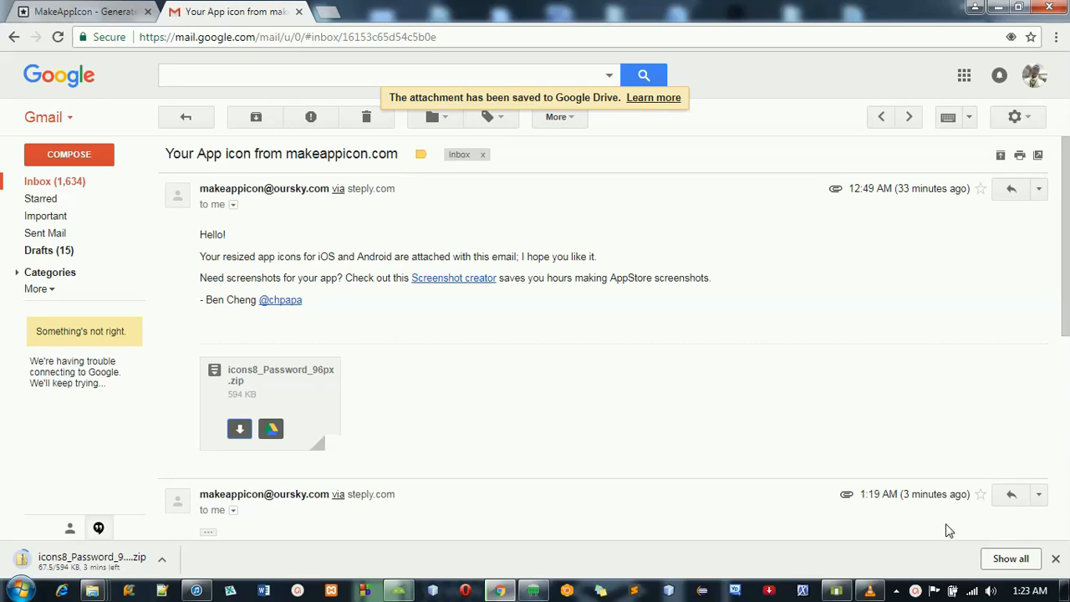
click(271, 429)
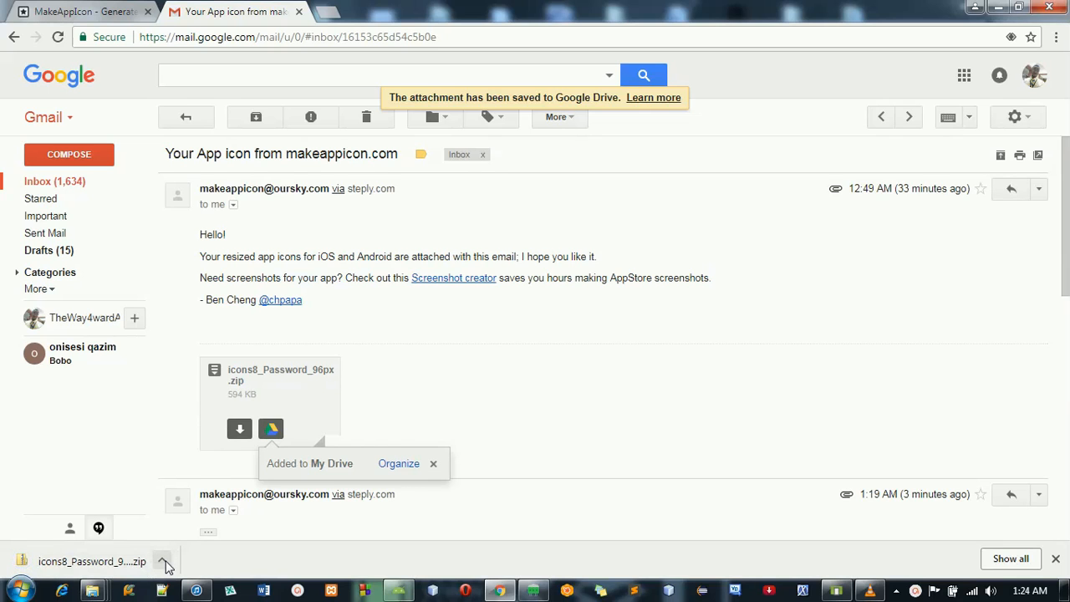
click(164, 561)
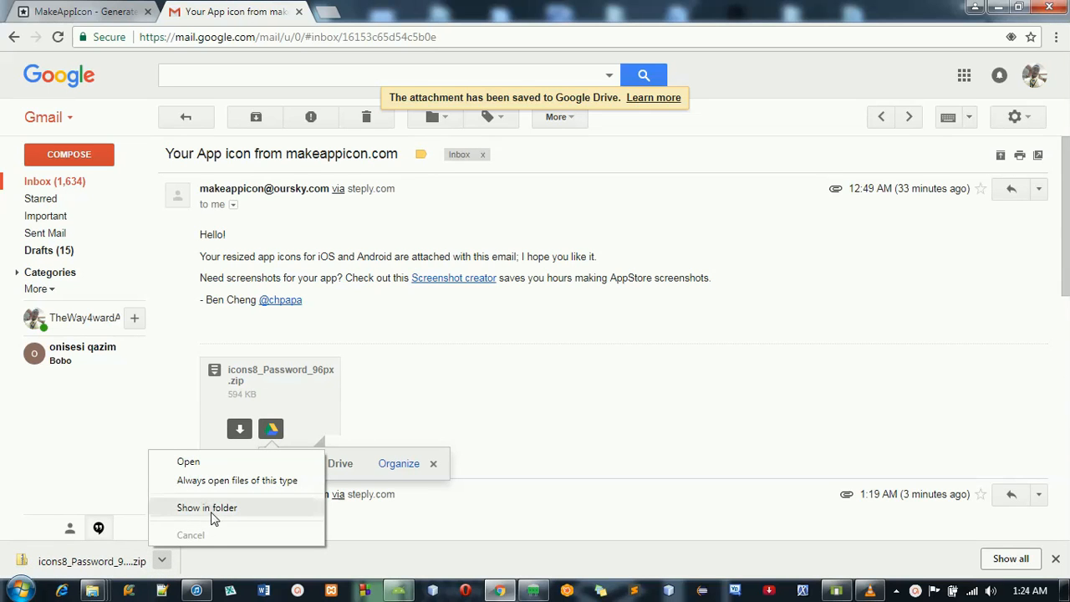
Move the downloaded zip to the desktop and start Extract All
click(207, 507)
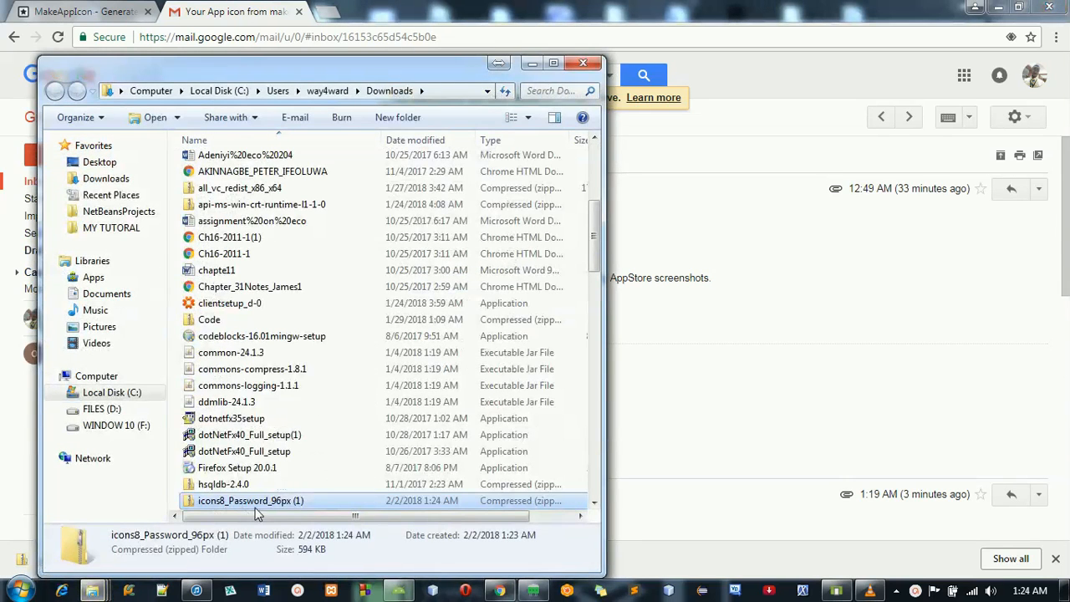
mouse_move(264, 510)
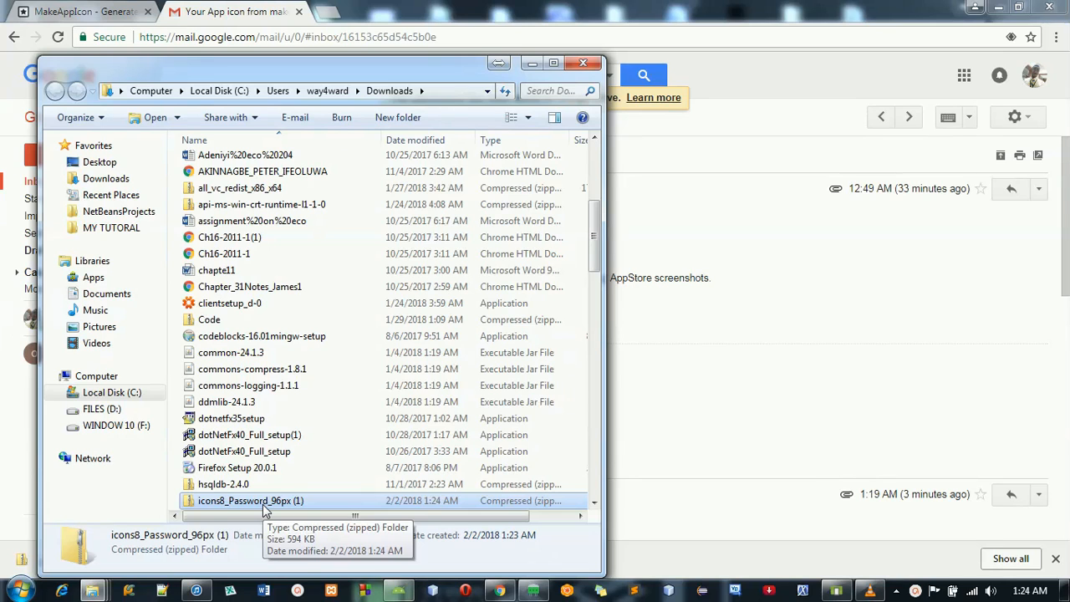
drag(250, 500, 101, 161)
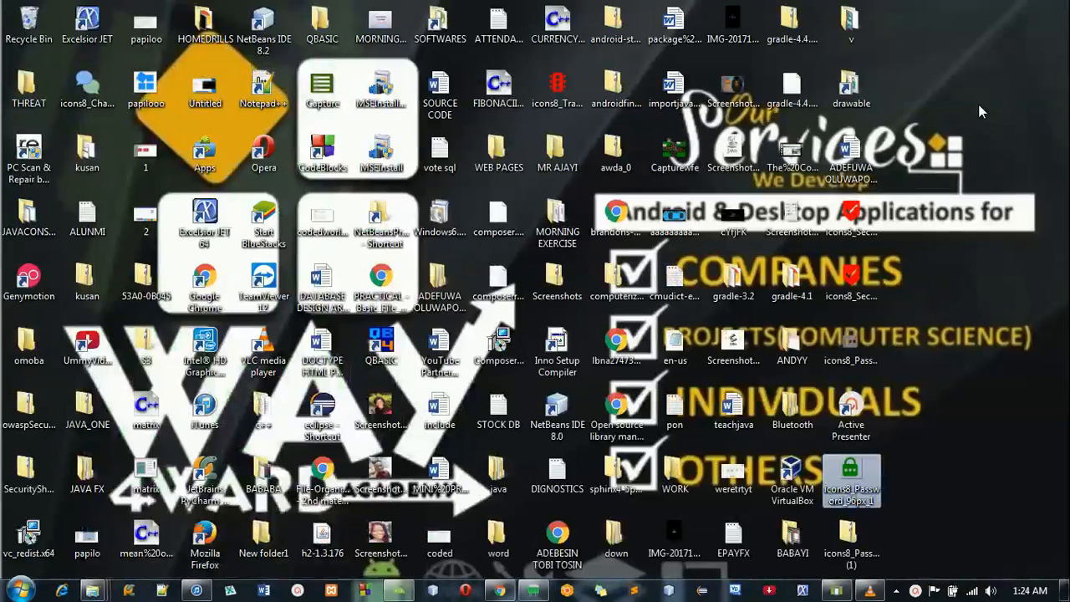
right_click(851, 481)
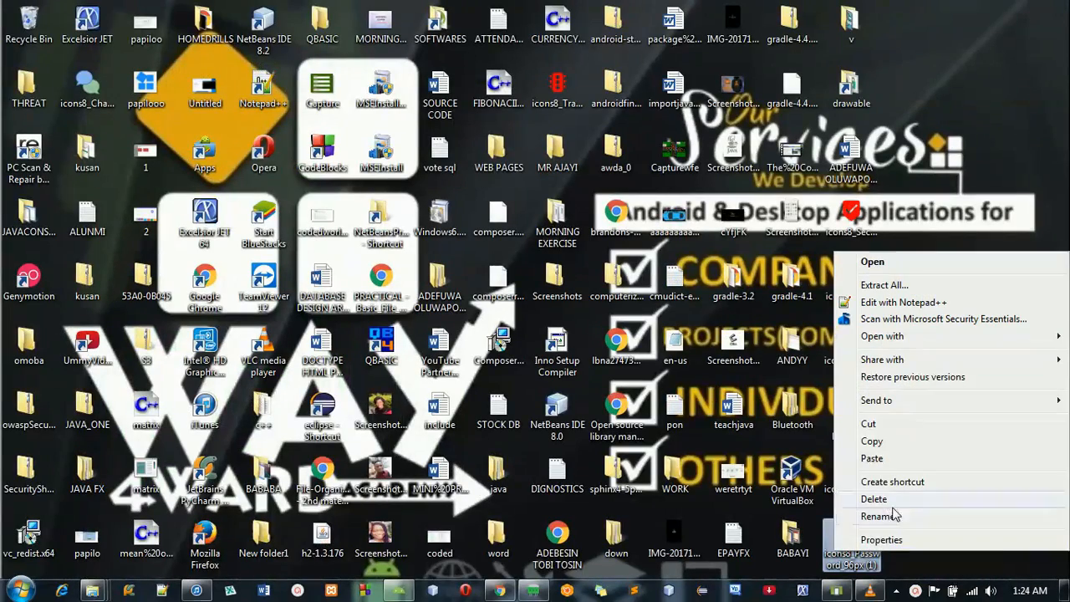
click(884, 284)
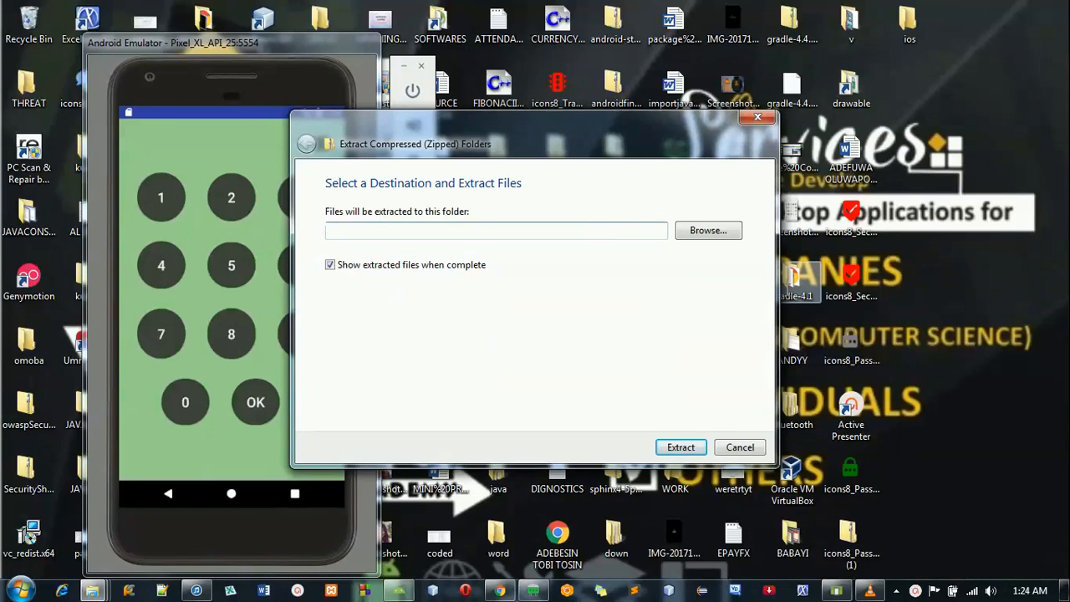
Extract the archive, copy the six android mipmap folders, and switch to Android Studio
click(681, 447)
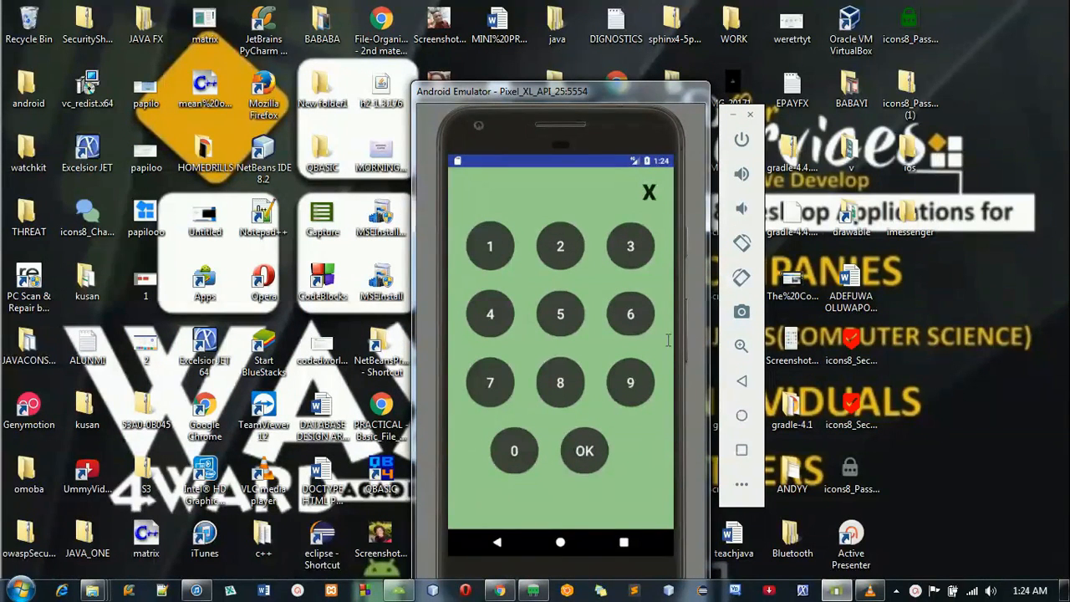
click(28, 155)
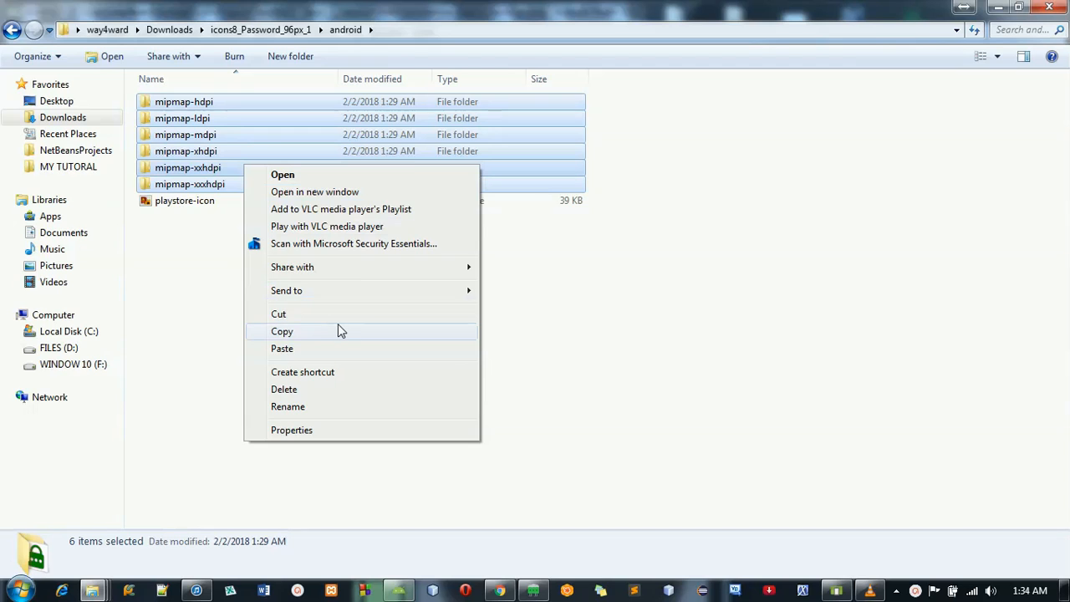
click(281, 332)
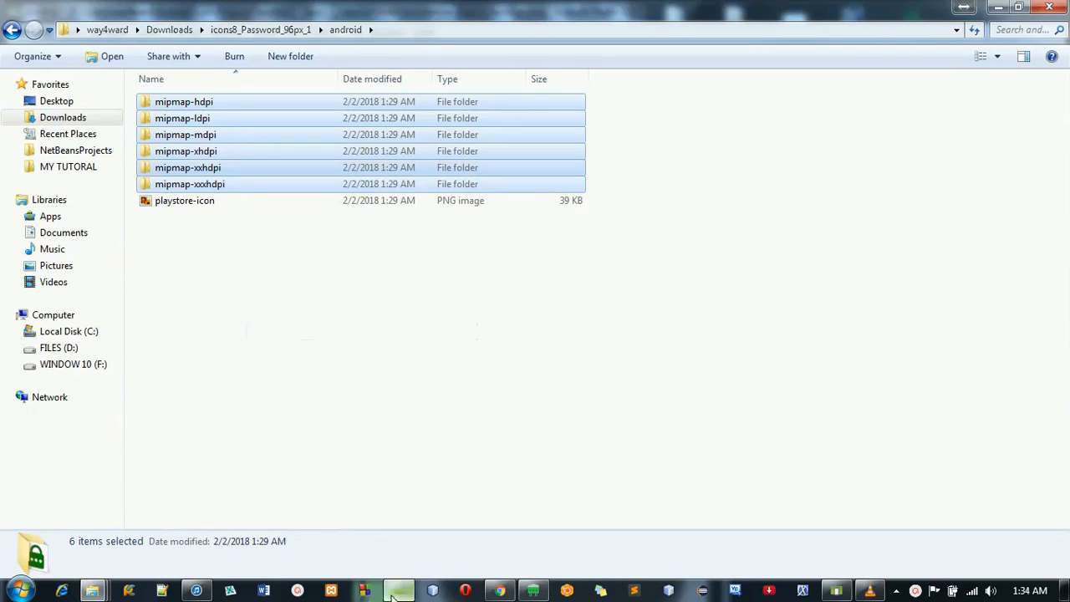
click(398, 592)
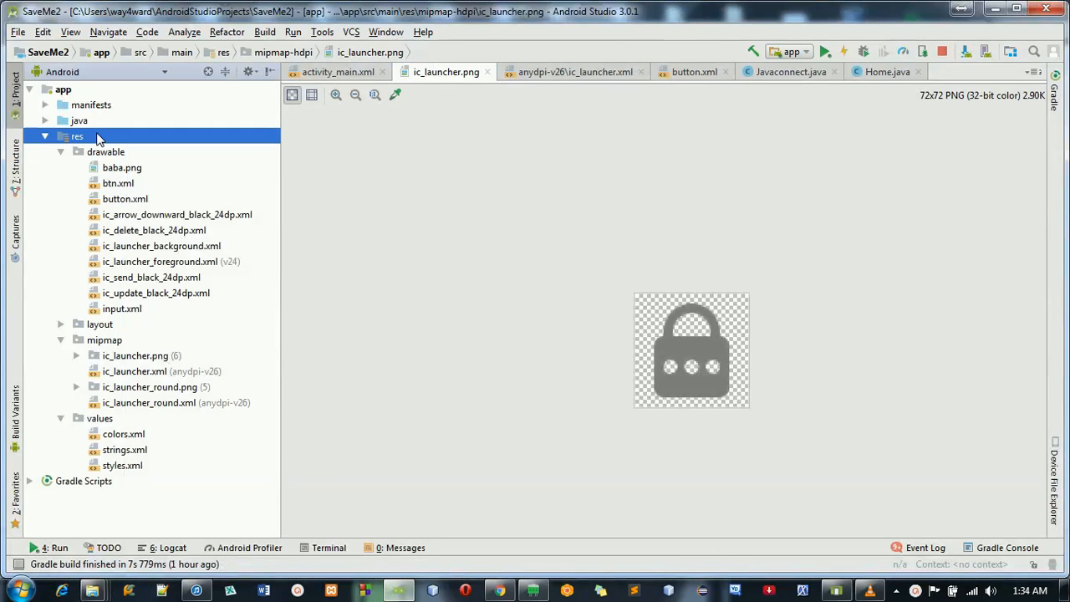
Paste the mipmap folders into the project's res folder, merging and replacing existing files
right_click(76, 137)
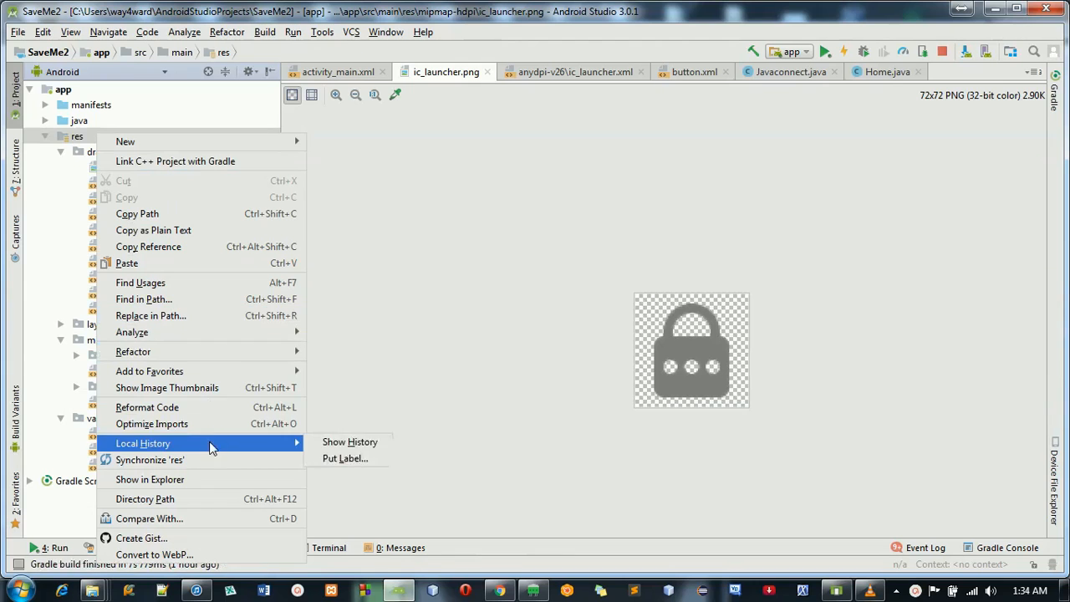
click(149, 479)
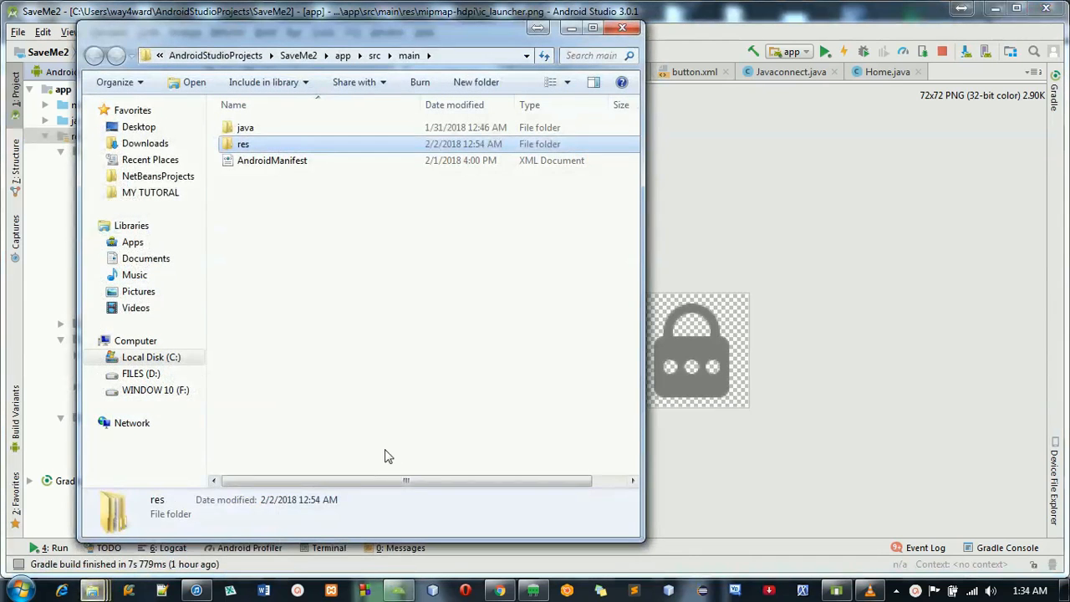
double_click(243, 143)
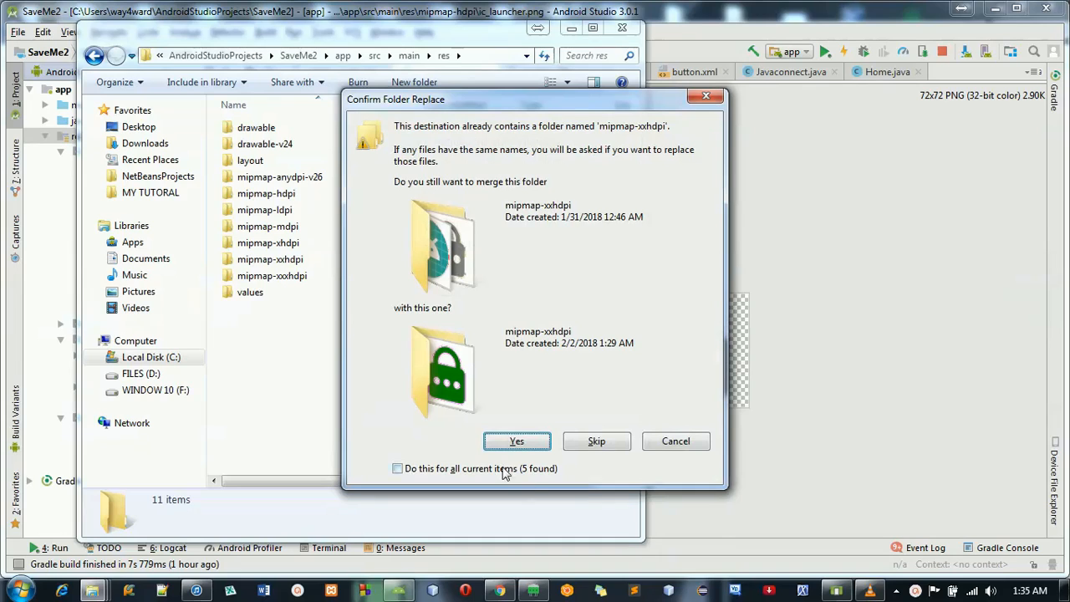
click(516, 440)
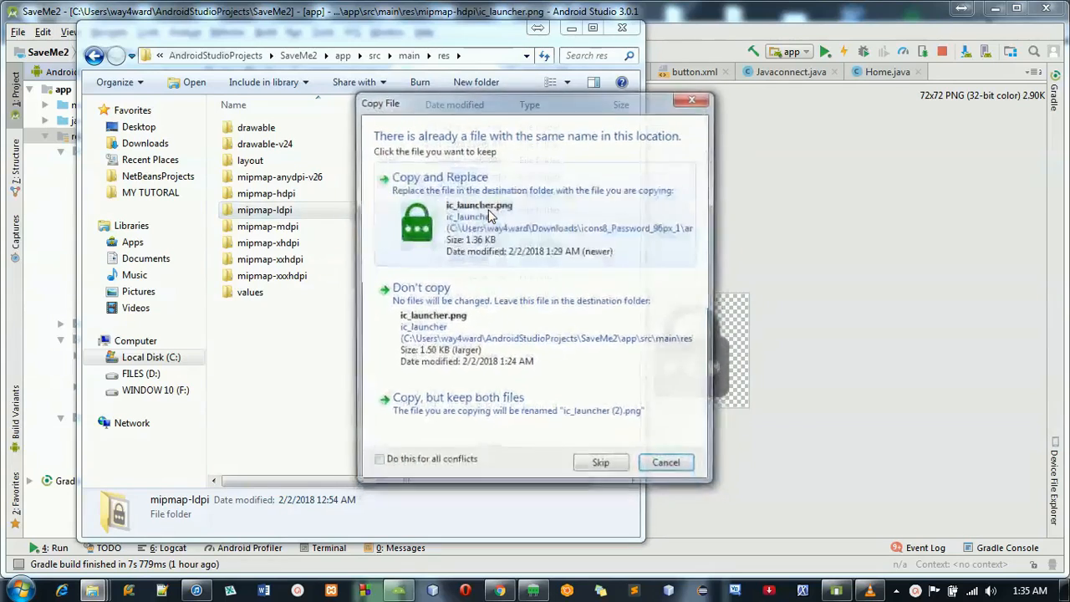
click(665, 462)
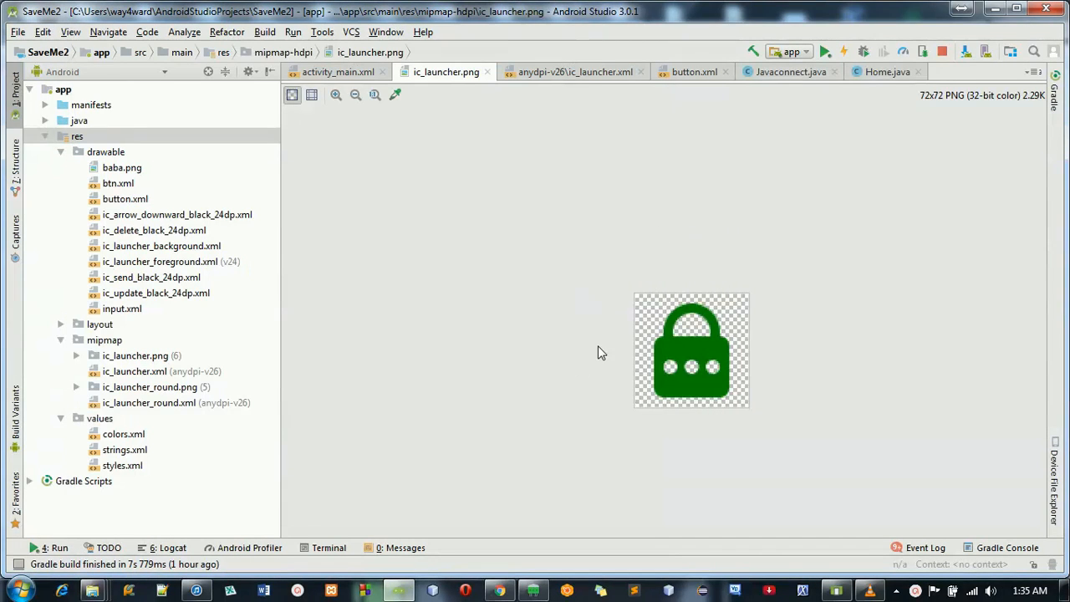
mouse_move(692, 380)
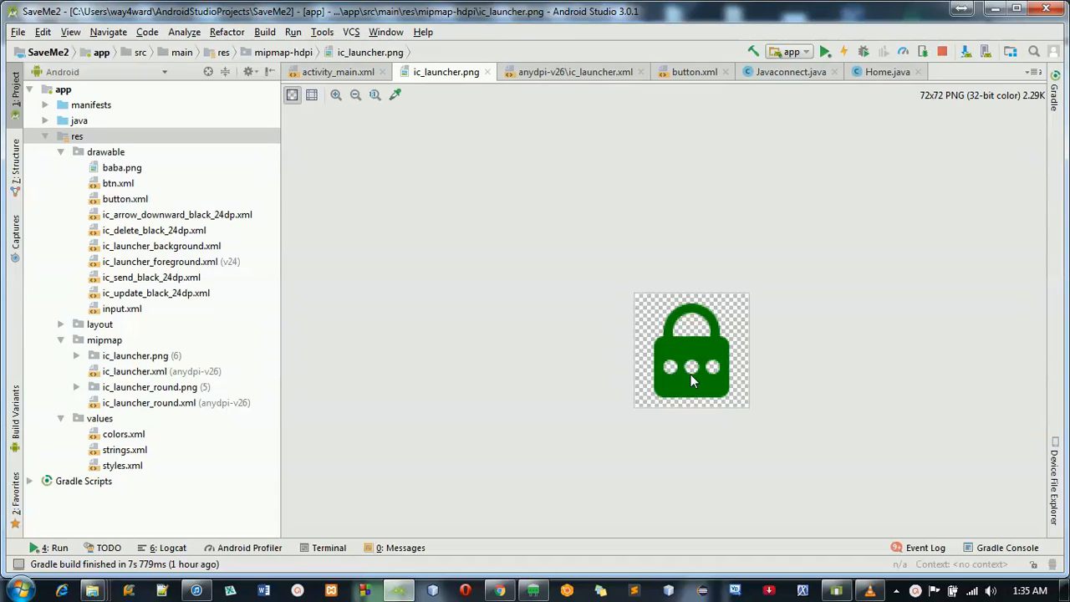
mouse_move(589, 254)
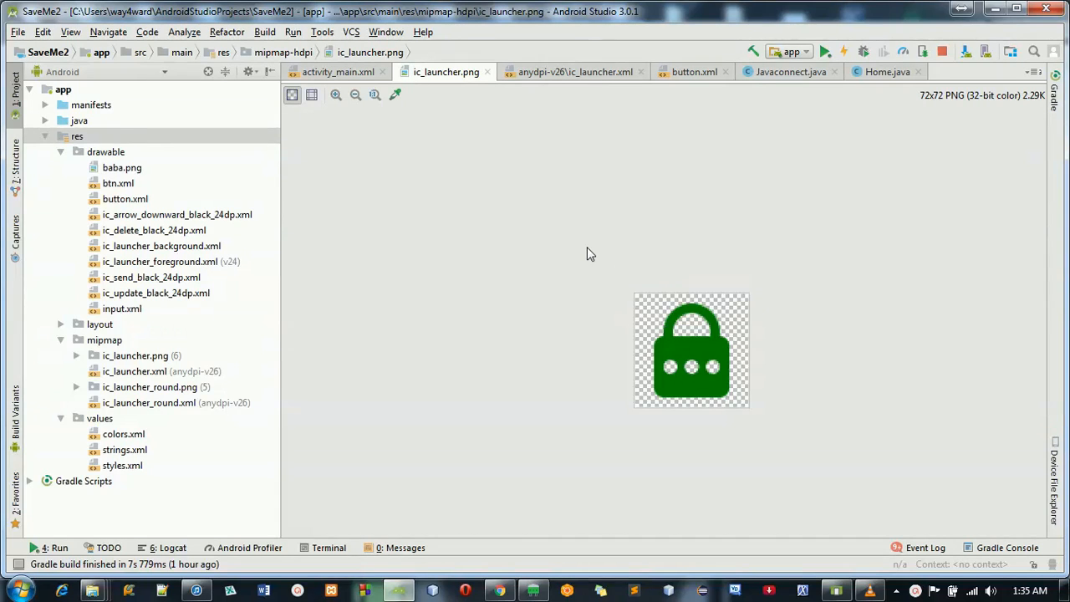
mouse_move(363, 221)
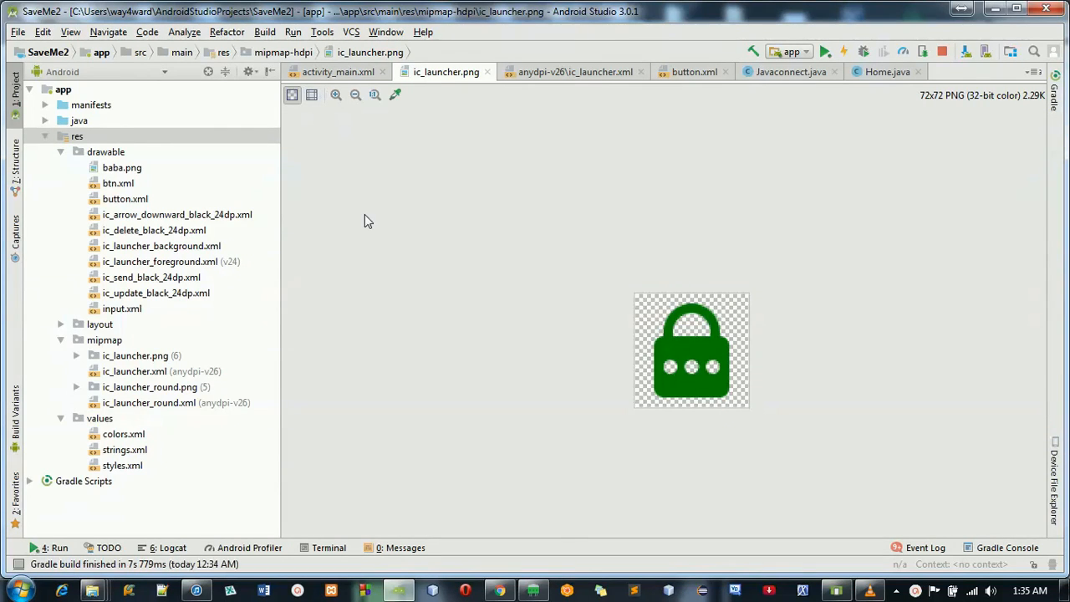
mouse_move(406, 387)
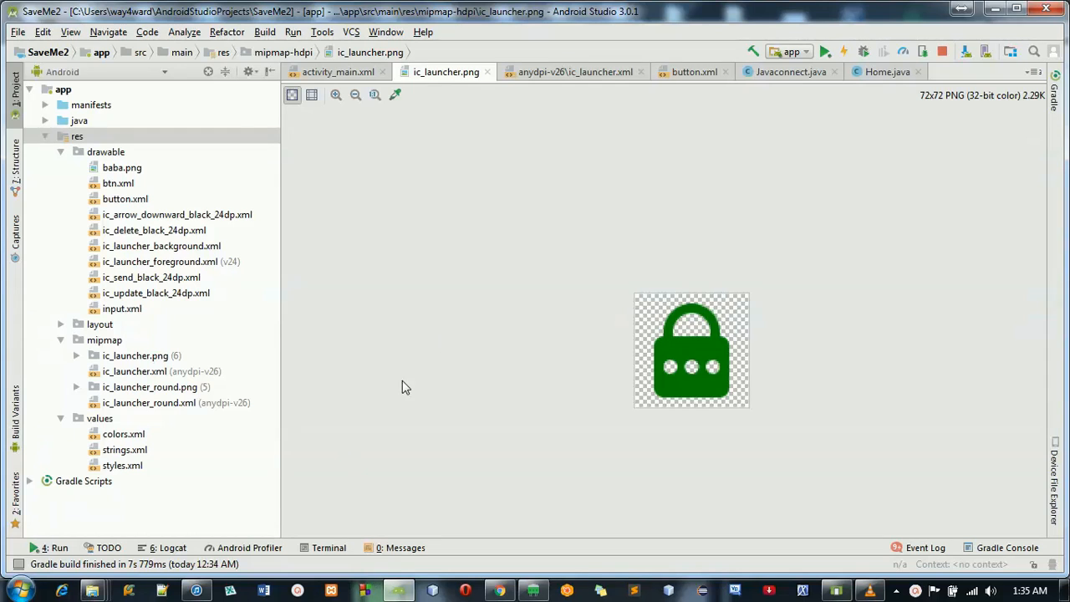
mouse_move(681, 343)
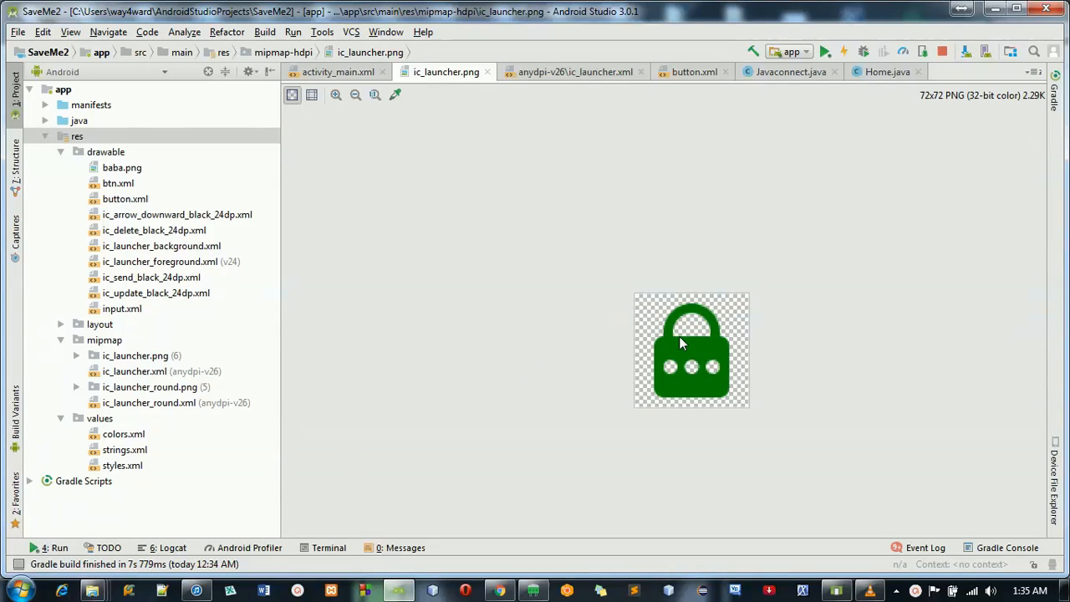
mouse_move(891, 527)
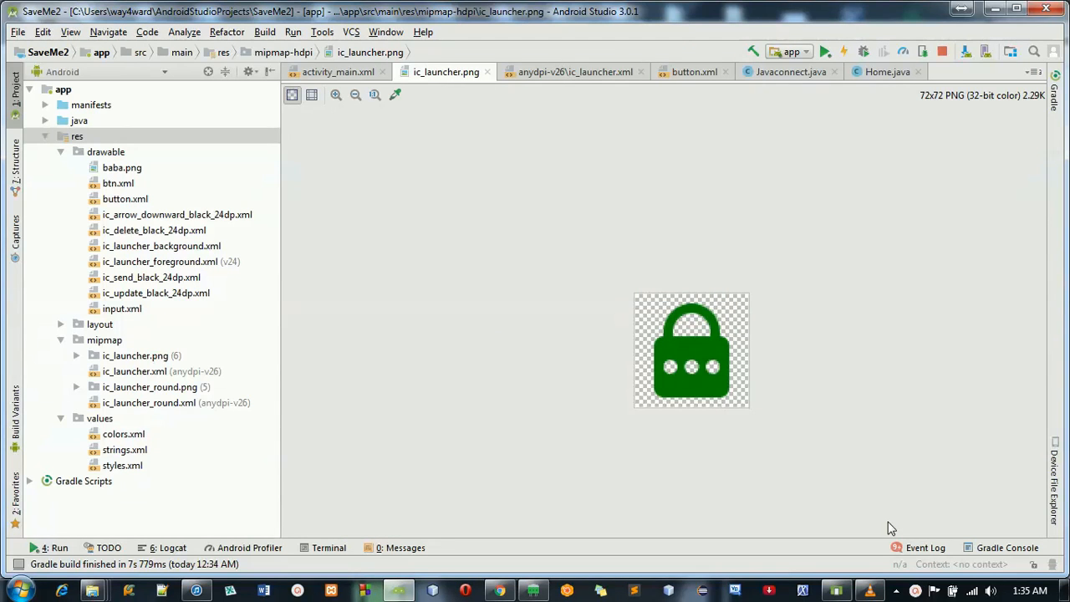